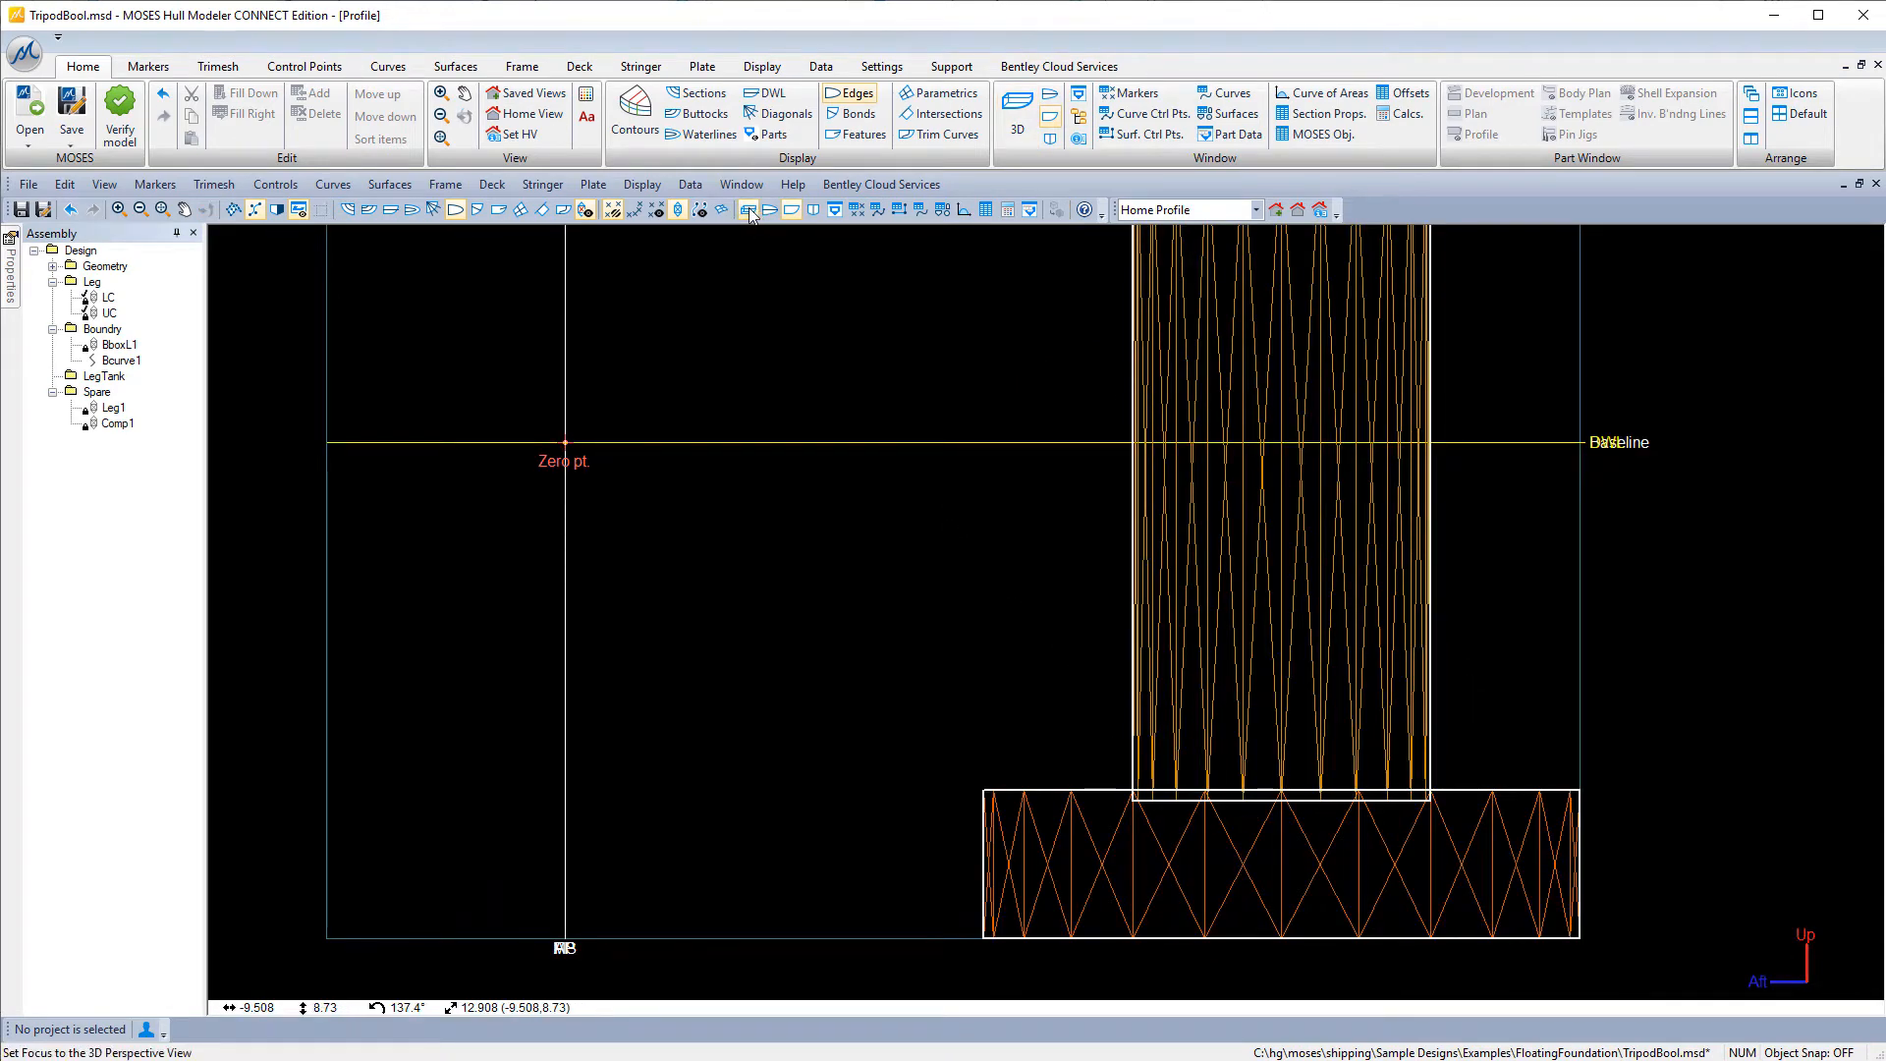
Switch to 3D perspective and select cylinders LC and UC in the Assembly tree.
click(1017, 106)
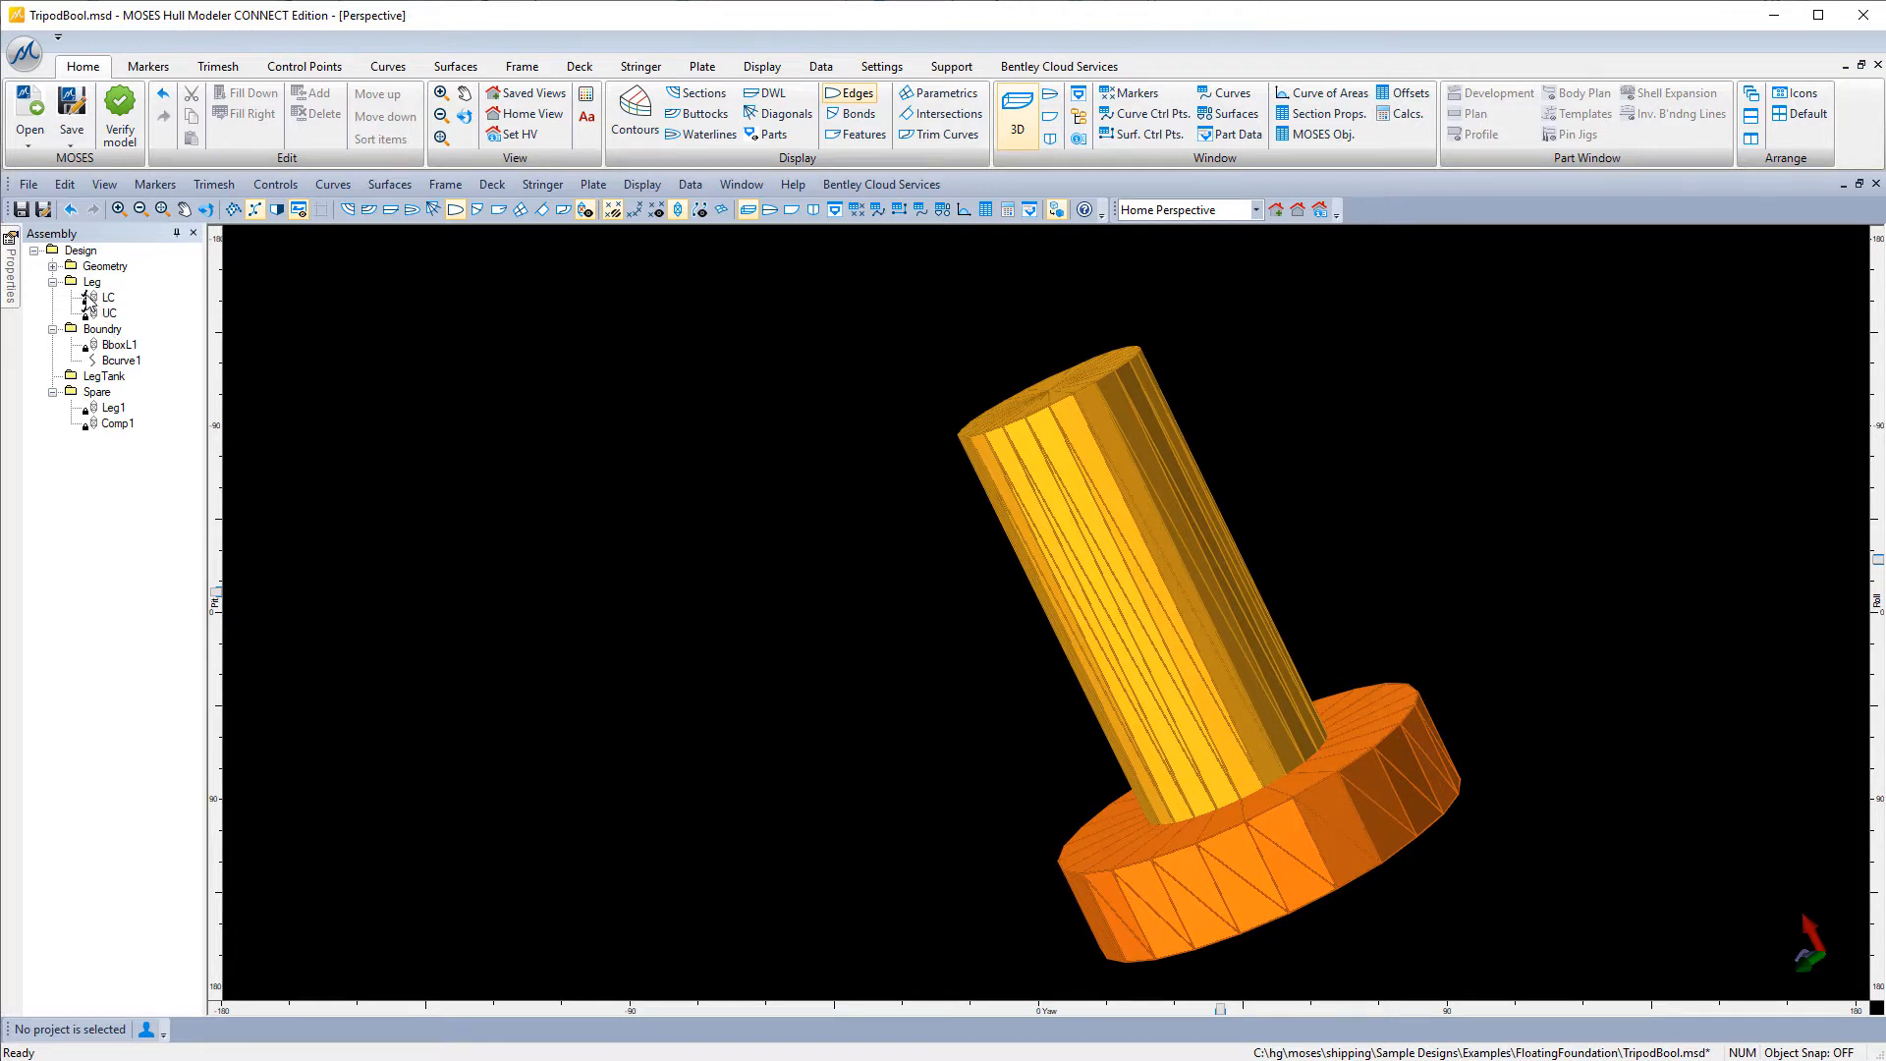
click(108, 297)
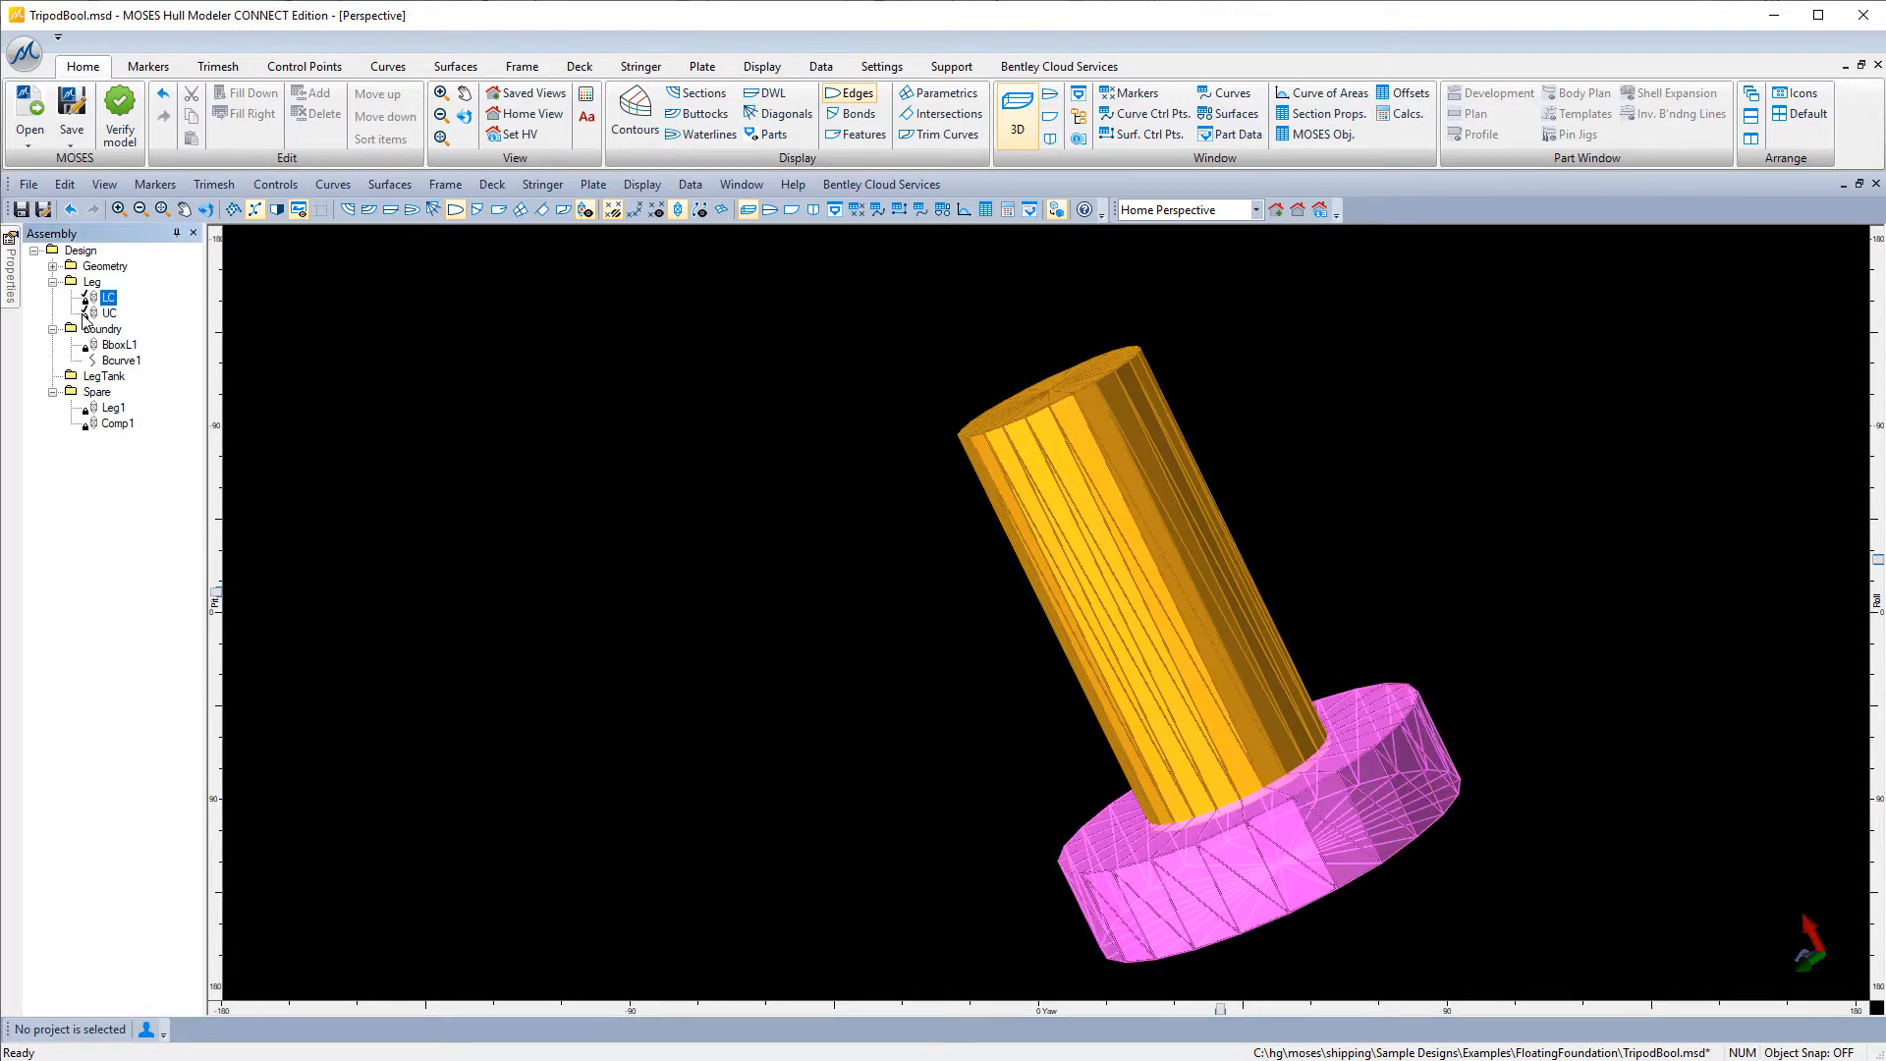
click(111, 312)
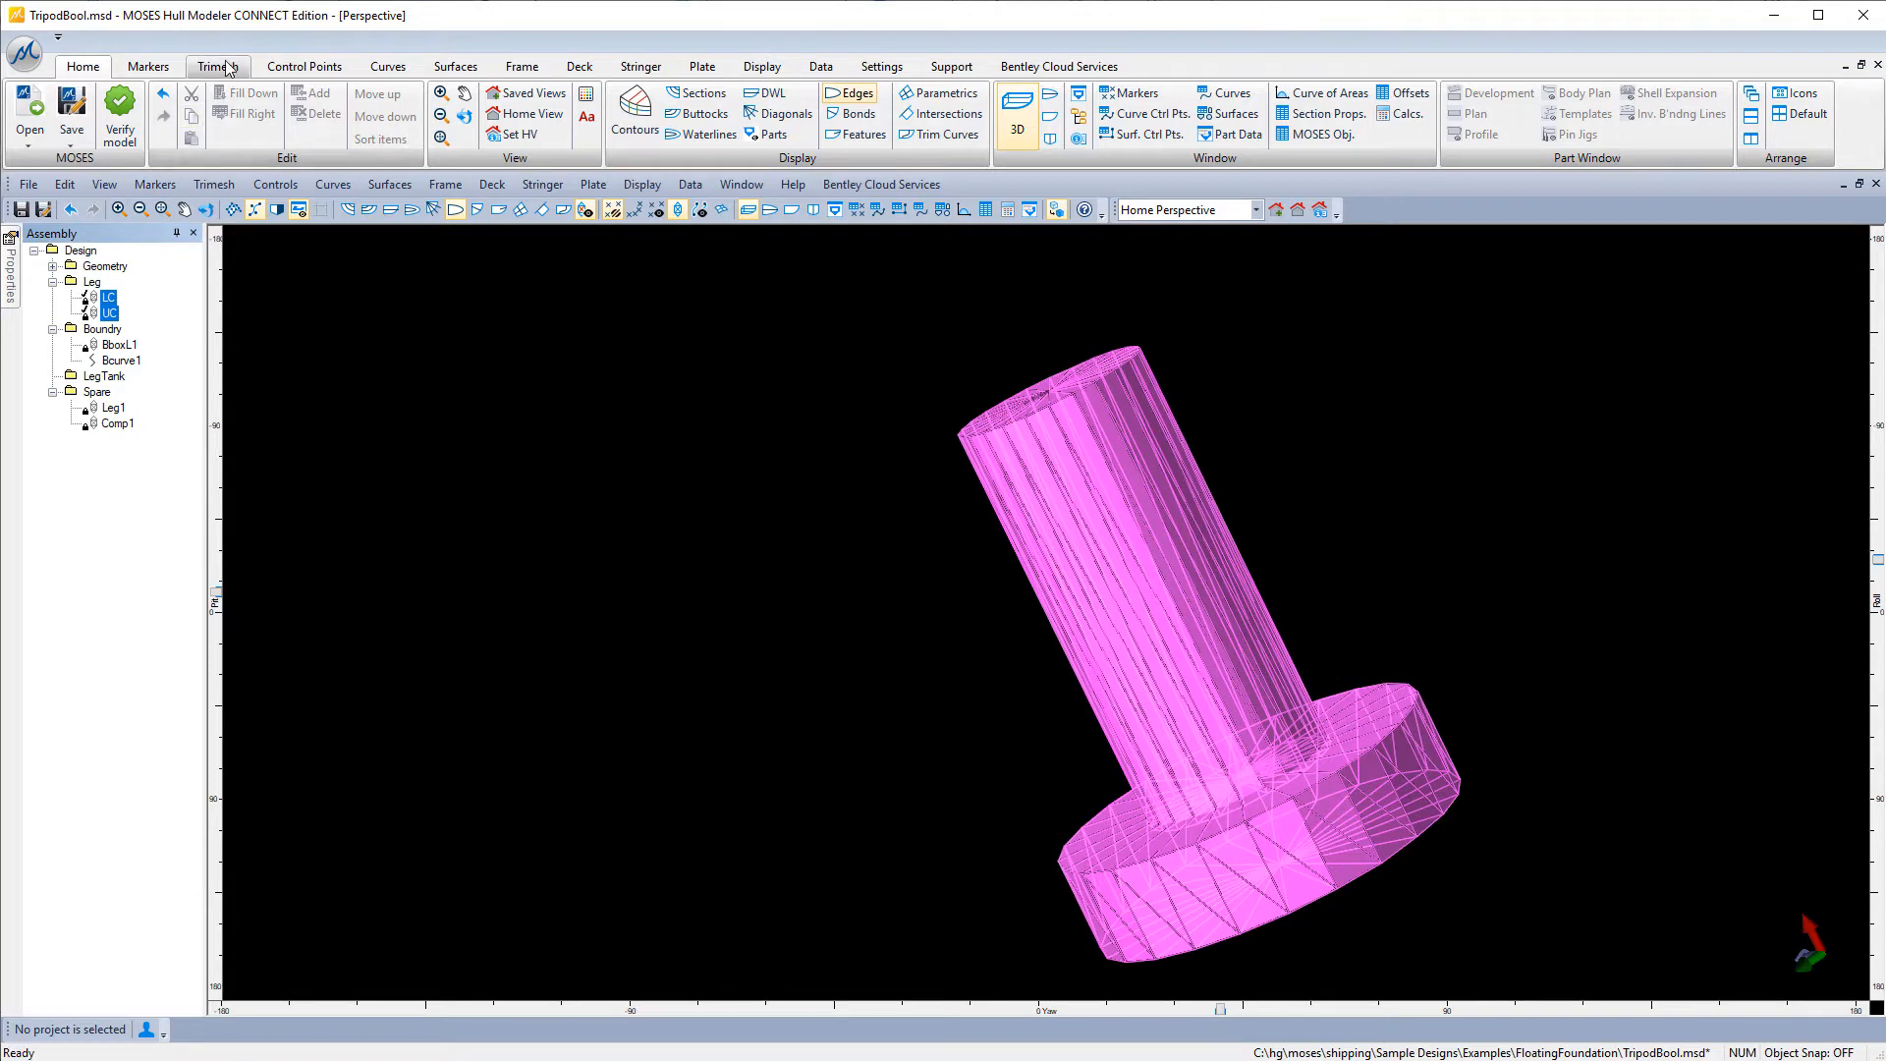
Union LC and UC with bool.Union, then show only the resulting LC_union_UC trimesh.
click(218, 65)
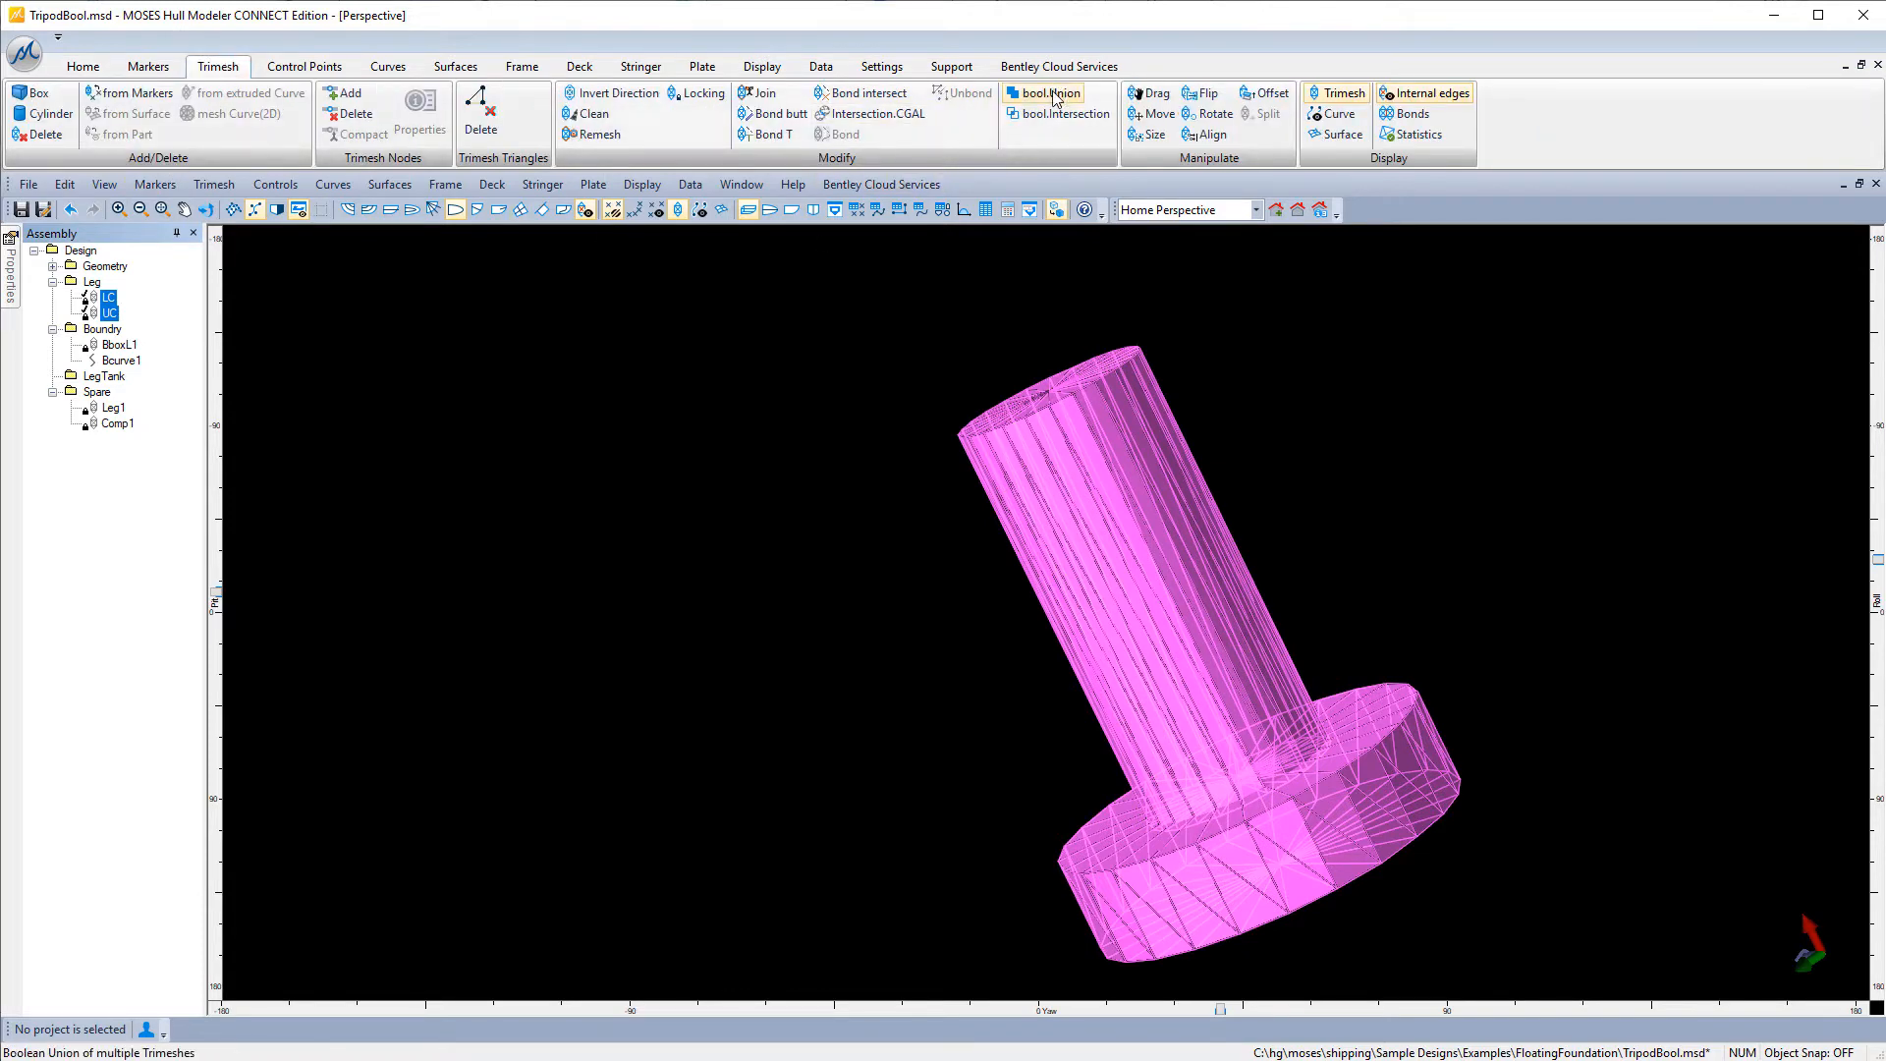
click(1051, 94)
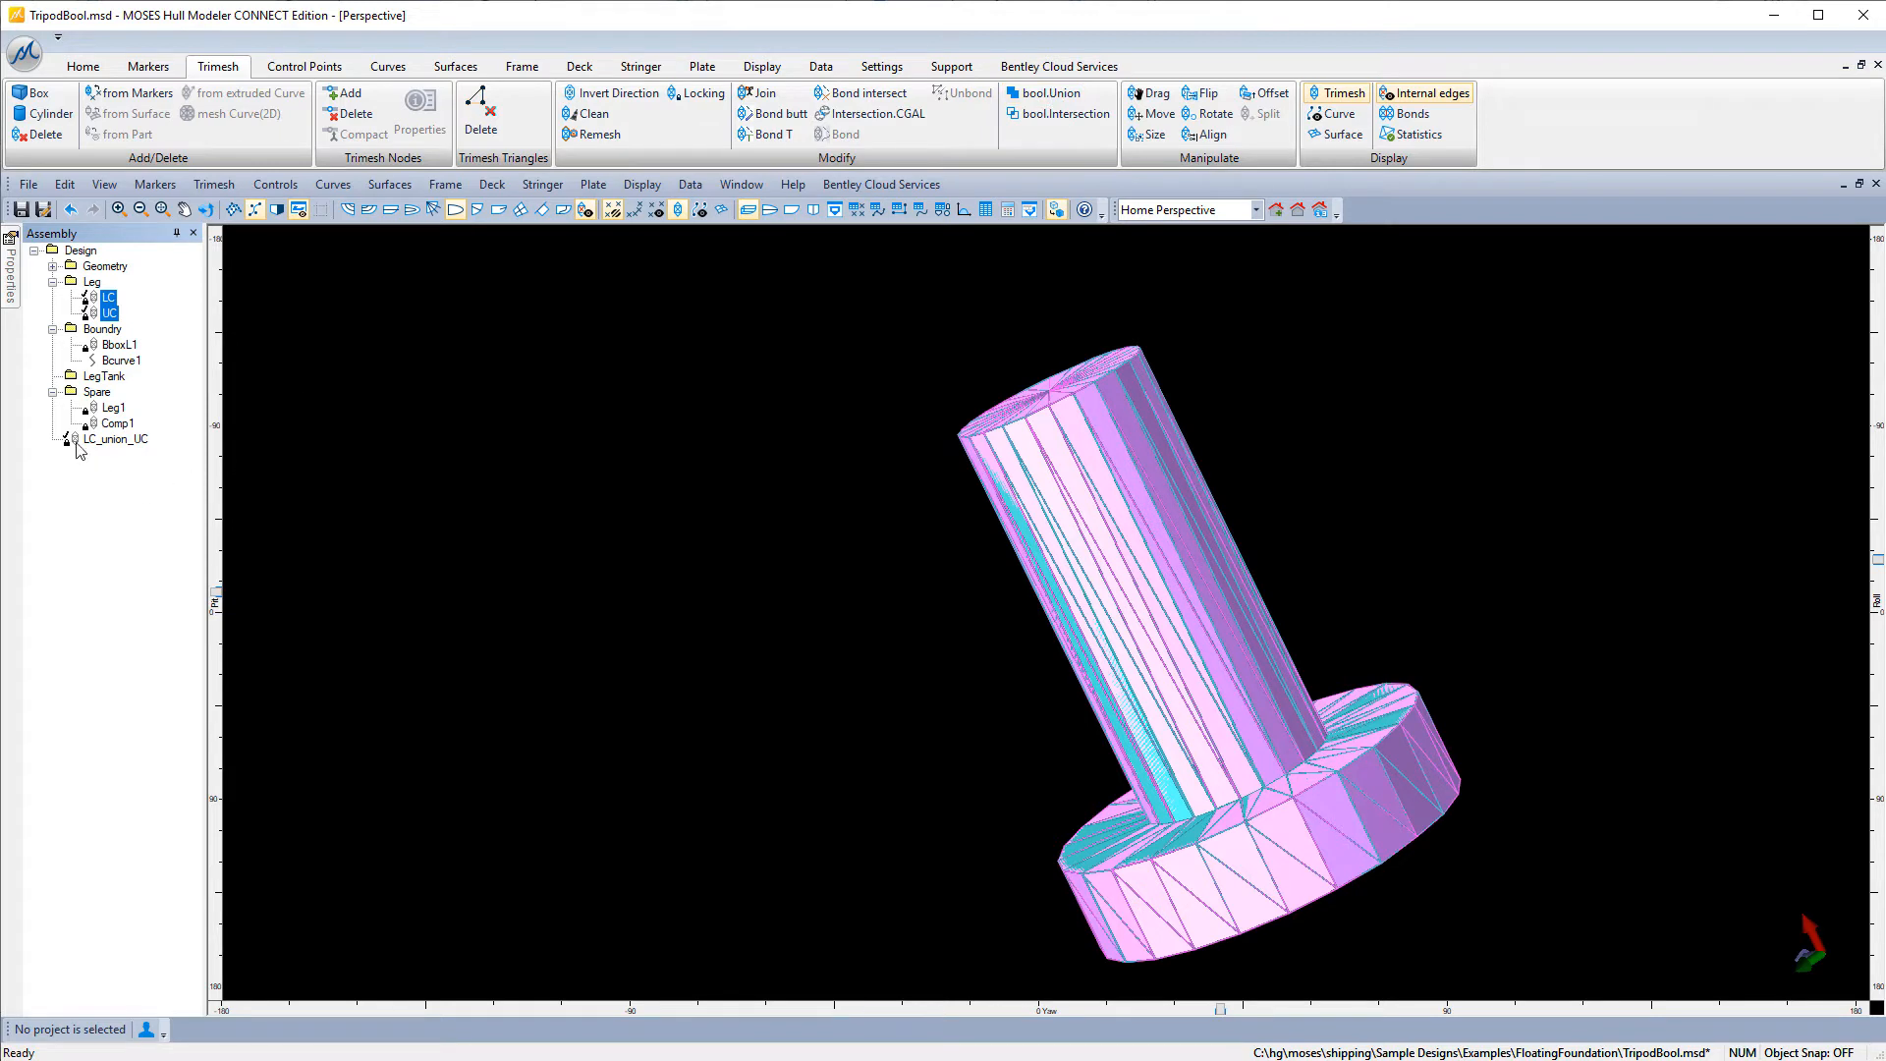
click(116, 438)
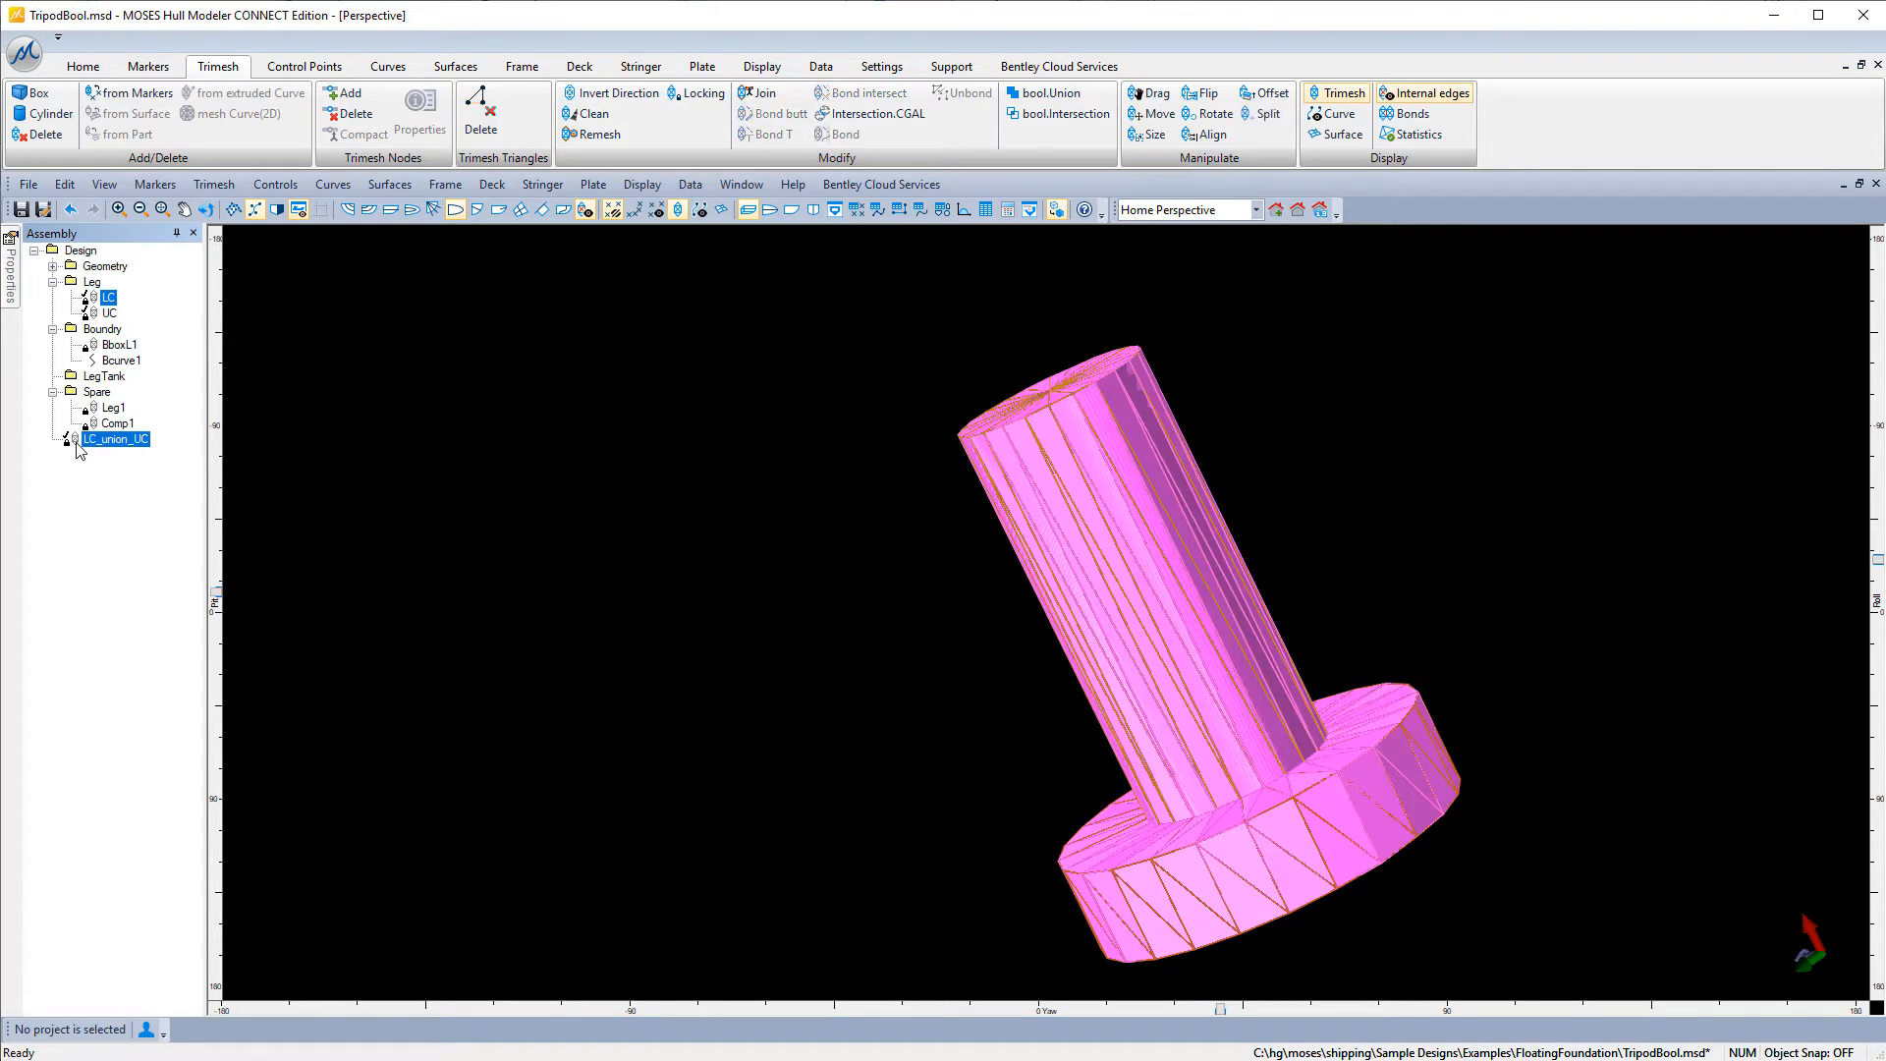
right_click(116, 438)
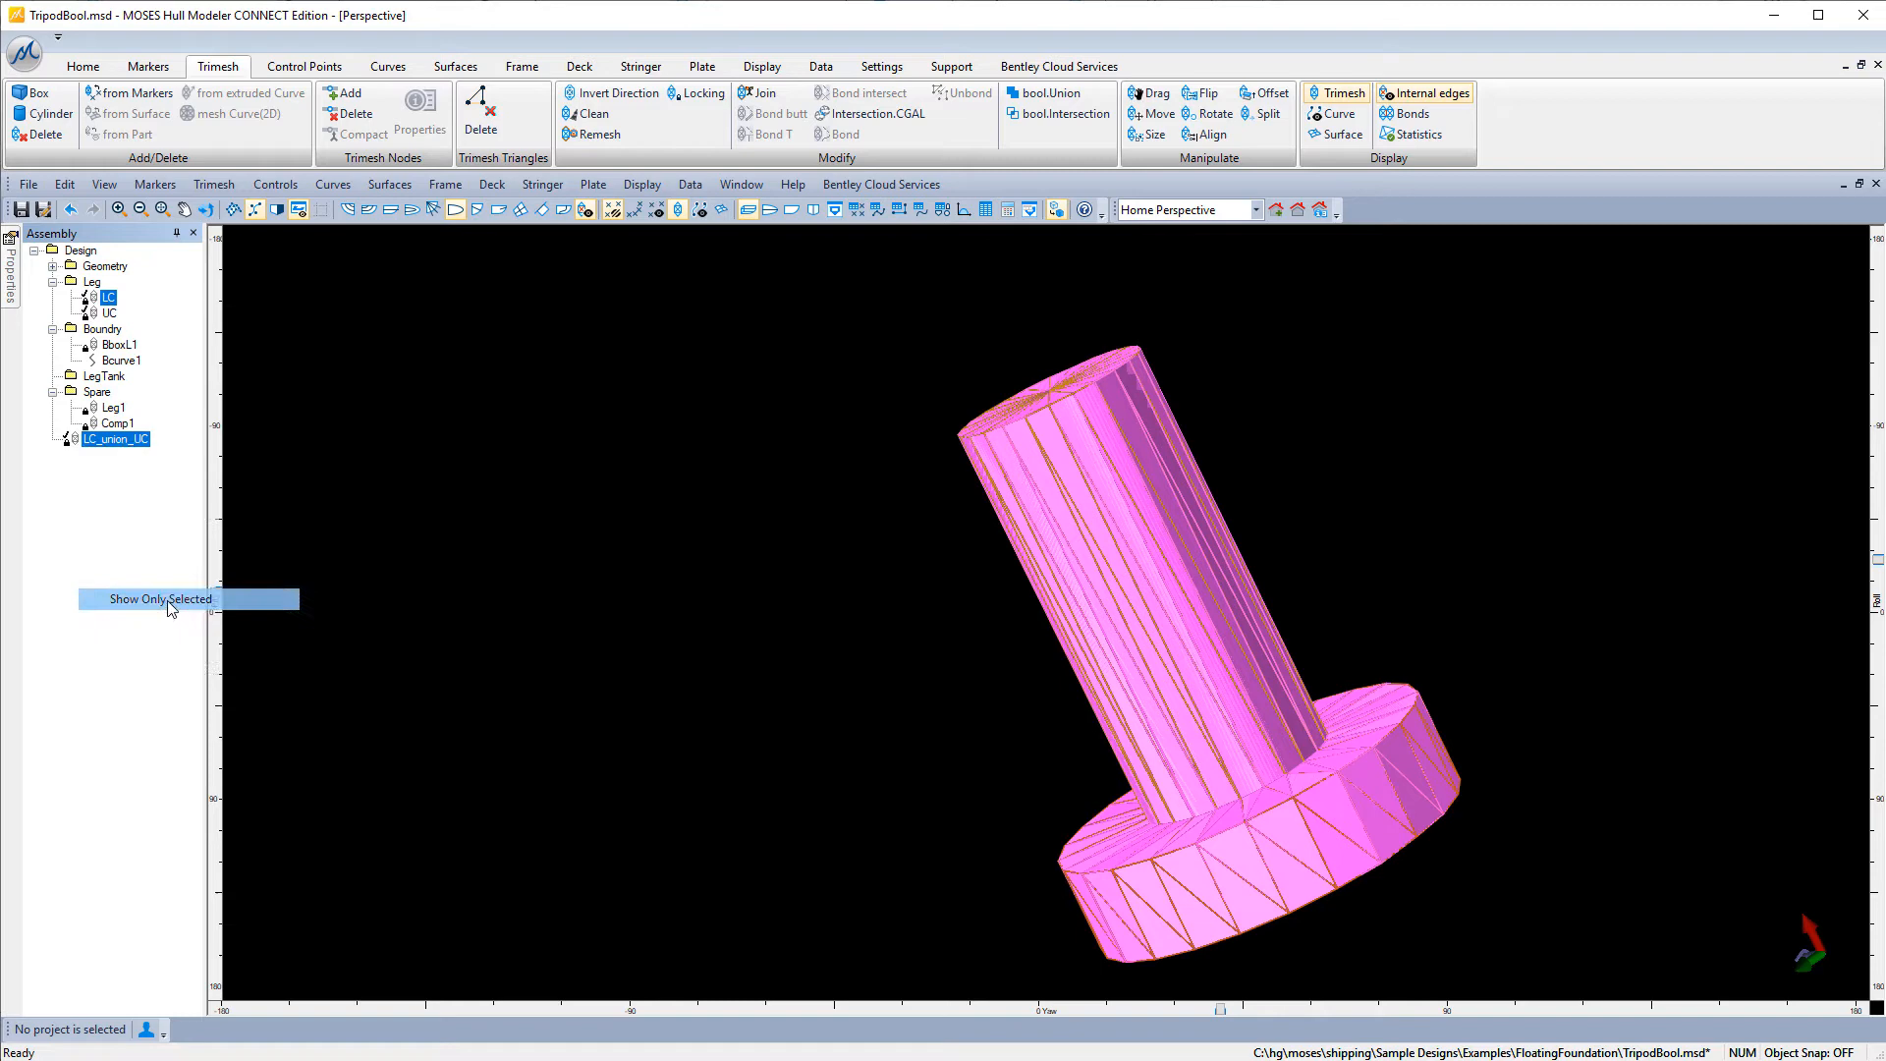
click(159, 600)
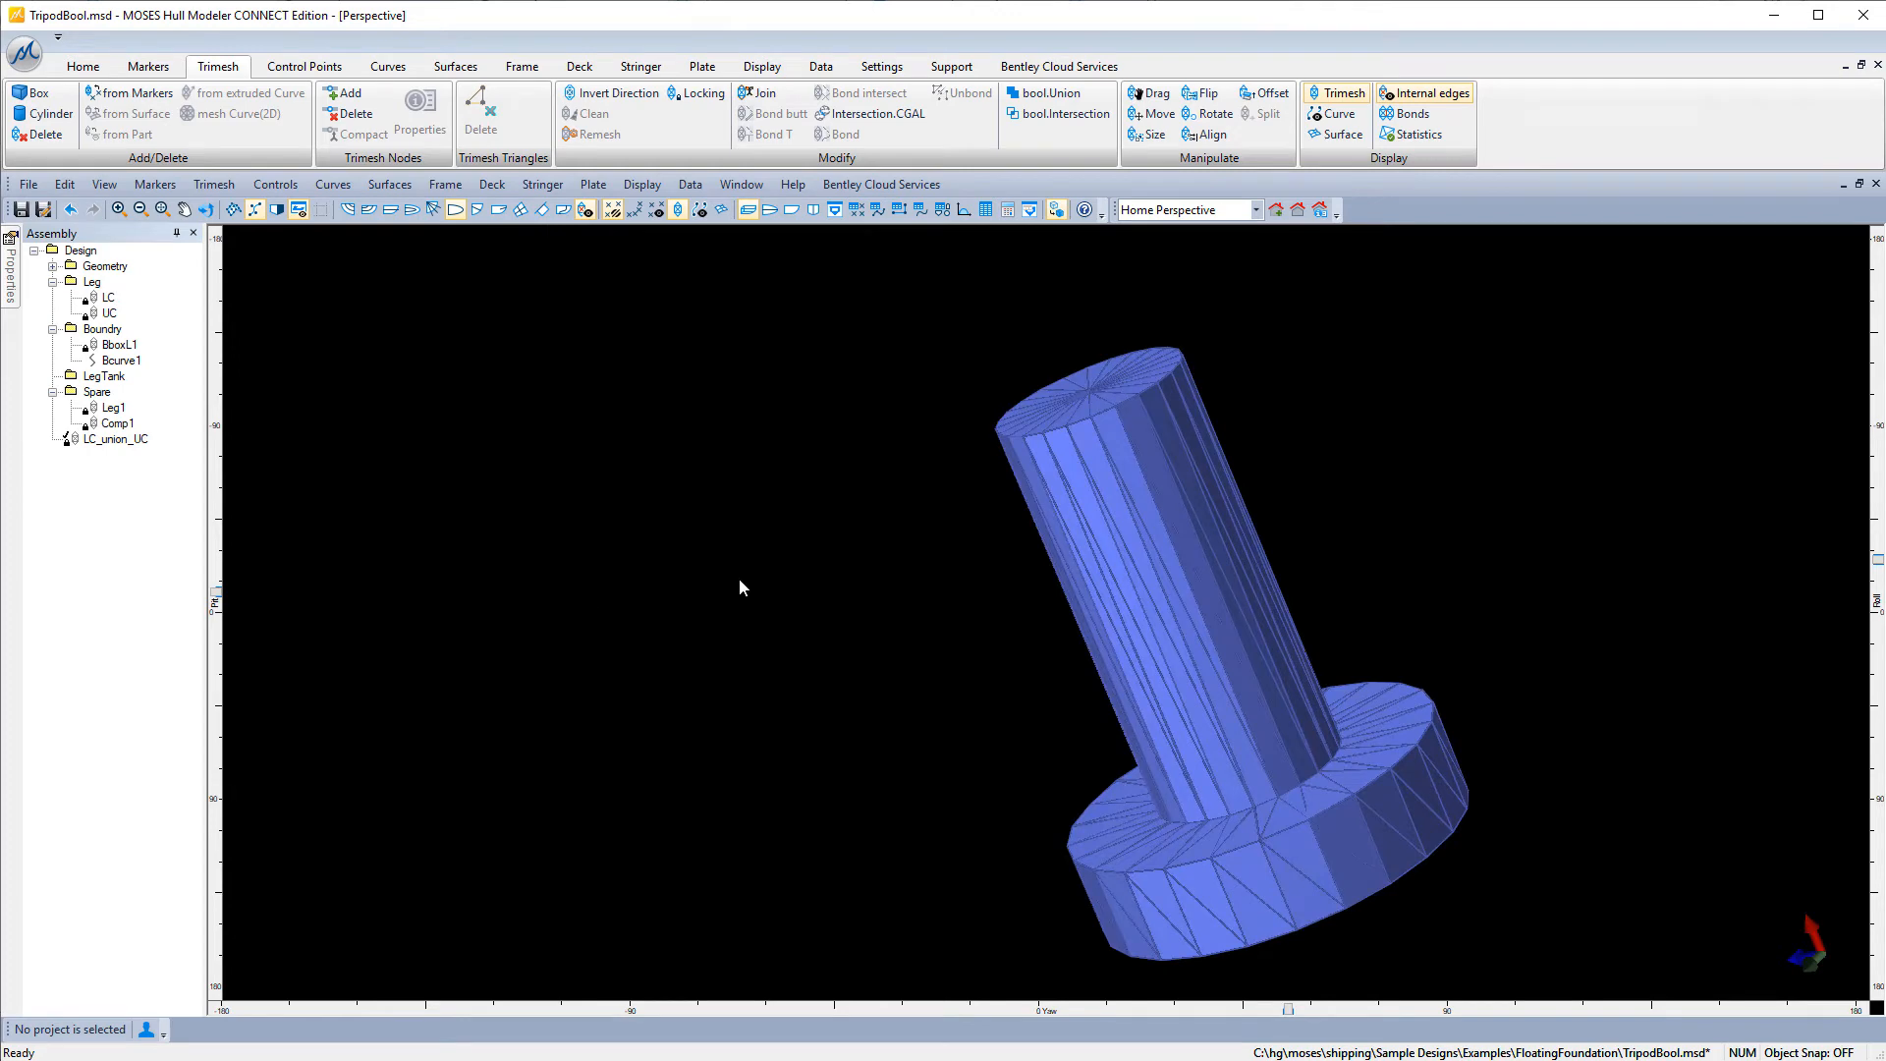
Show the merged leg as wireframe and reveal boundary box BboxL1 and curve Bcurve1.
click(1056, 209)
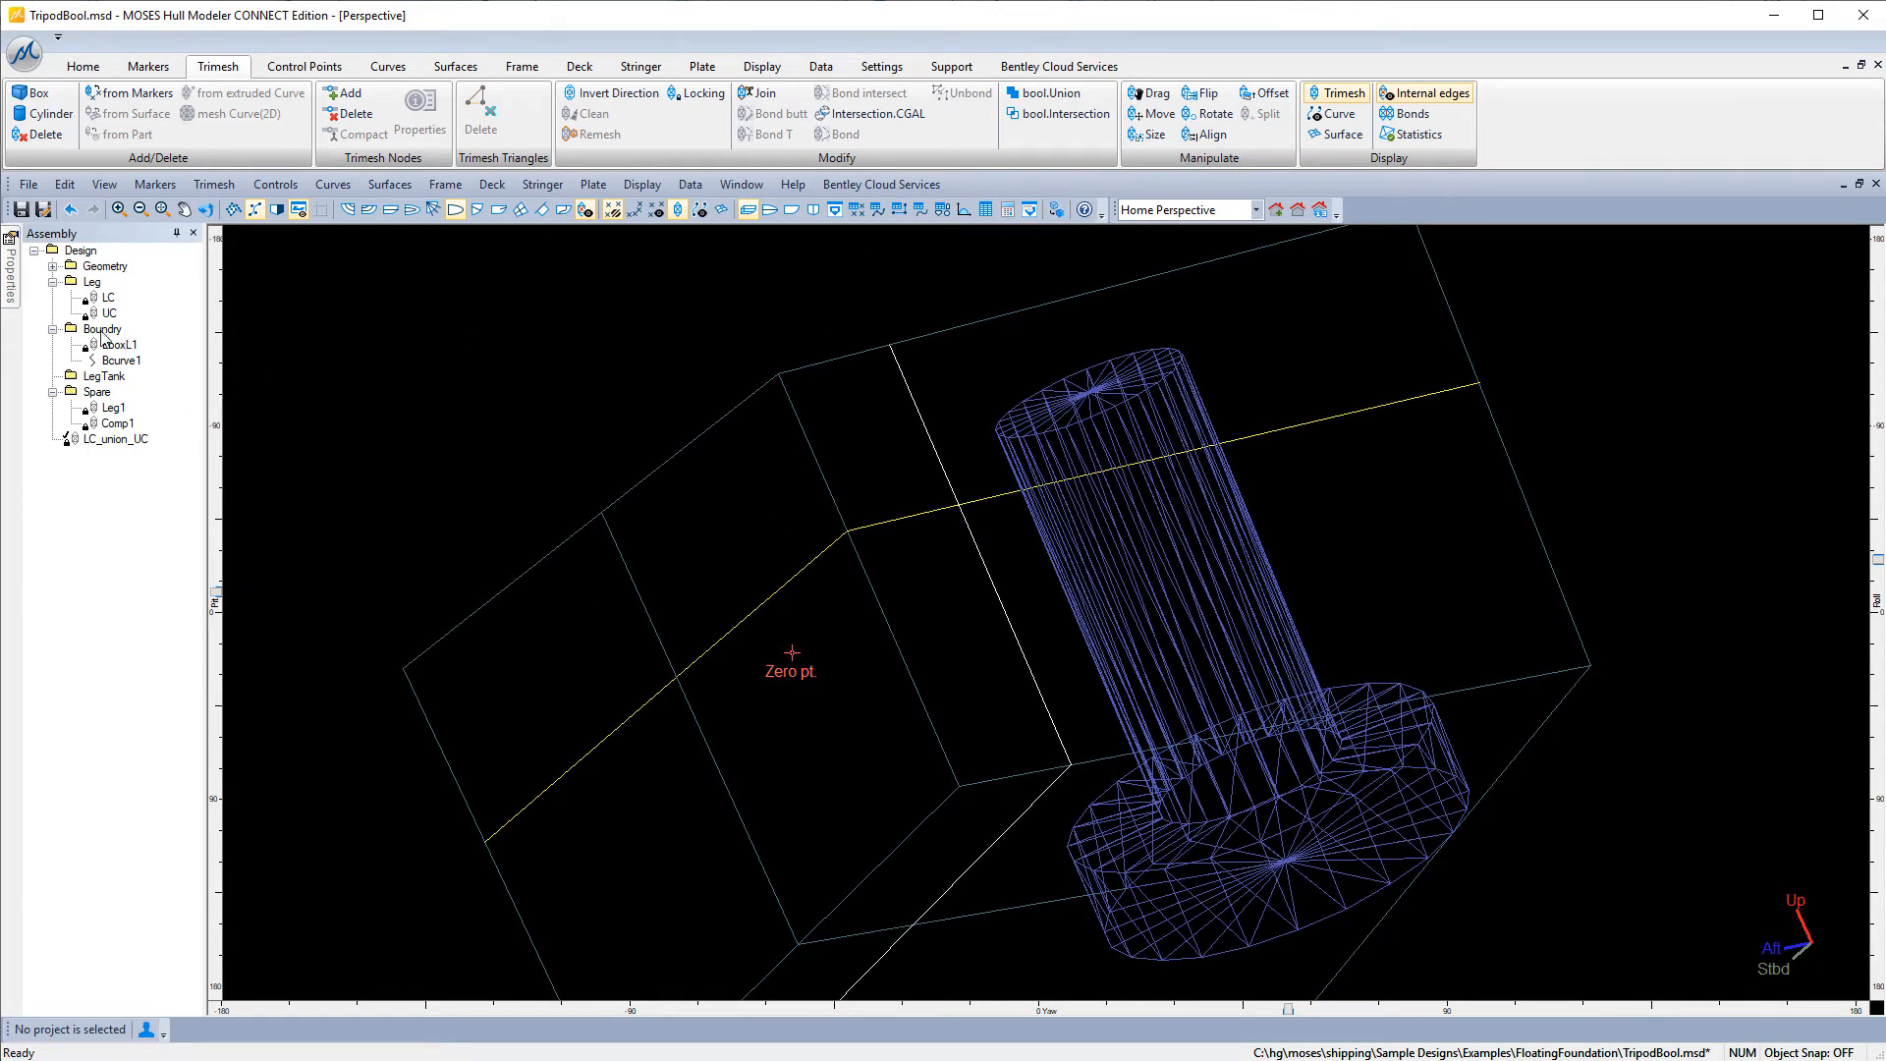
right_click(102, 328)
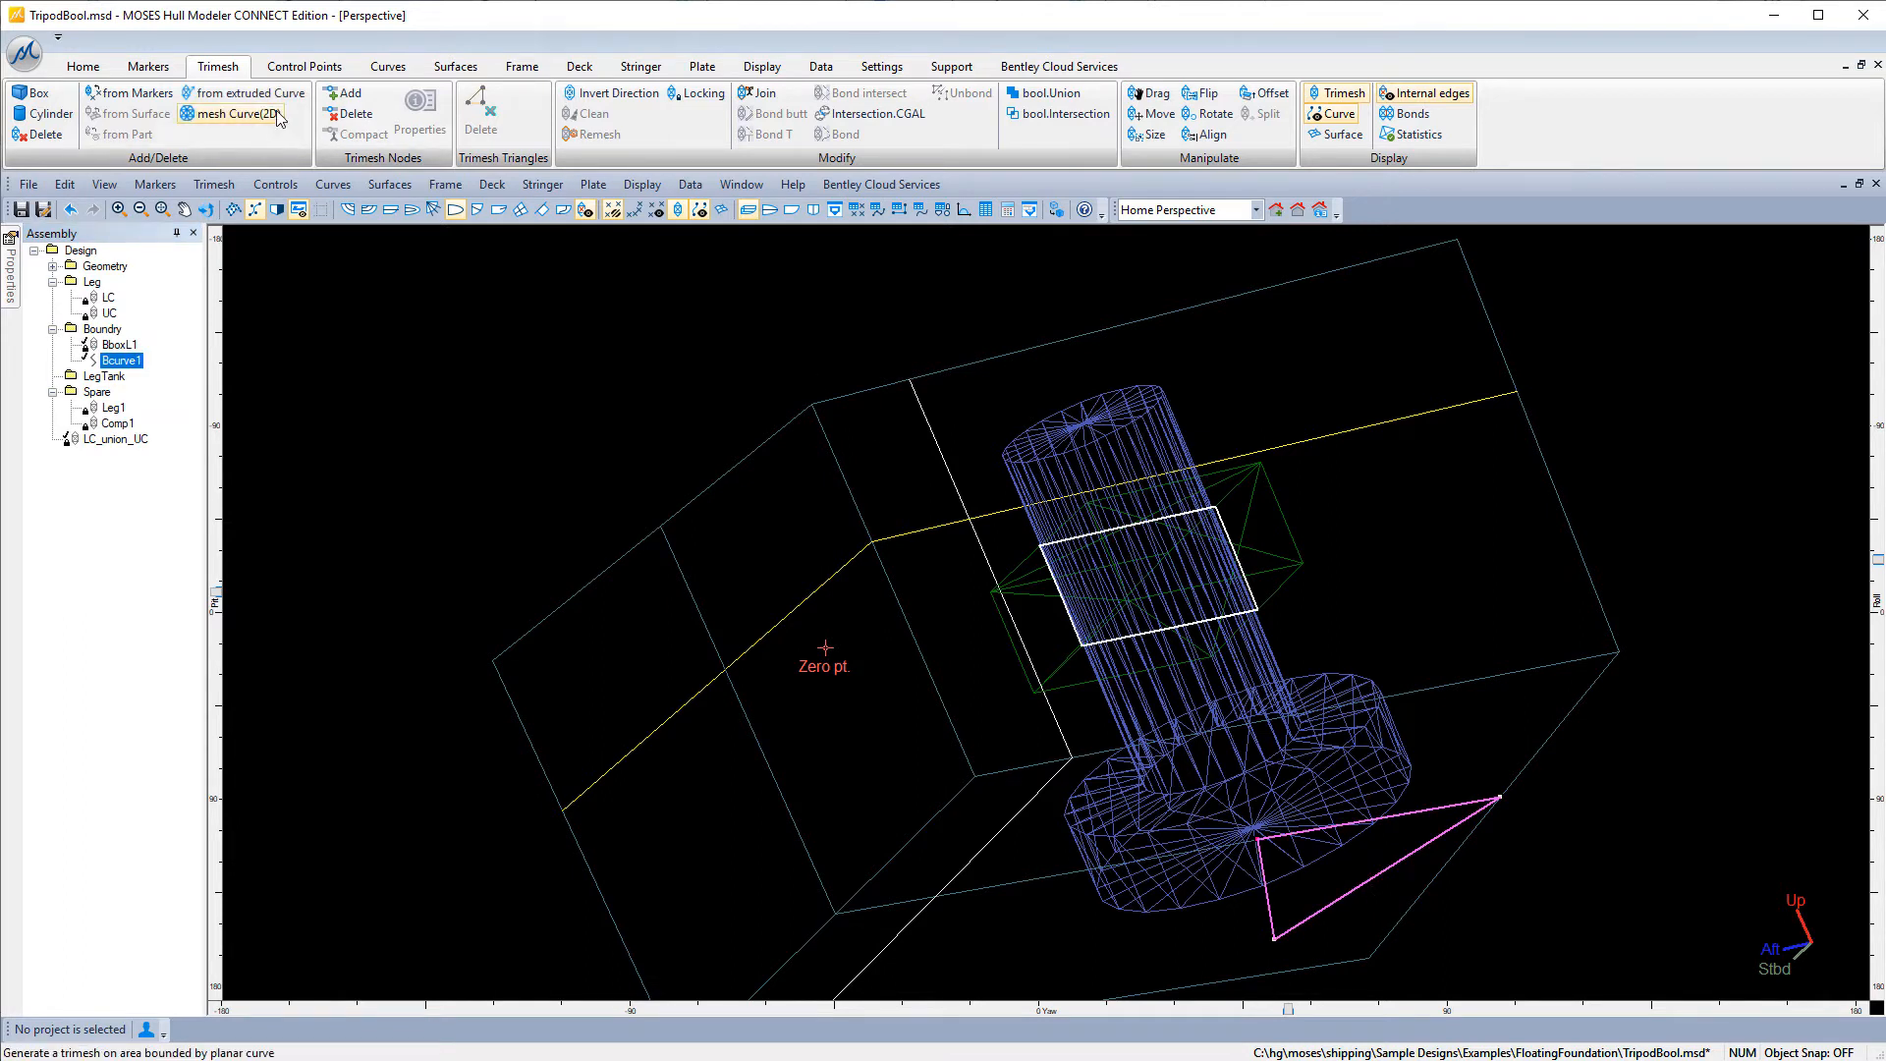
Extrude Bcurve1 vertically by 40 with closed ends into Bcurve1 Trimesh.
click(249, 92)
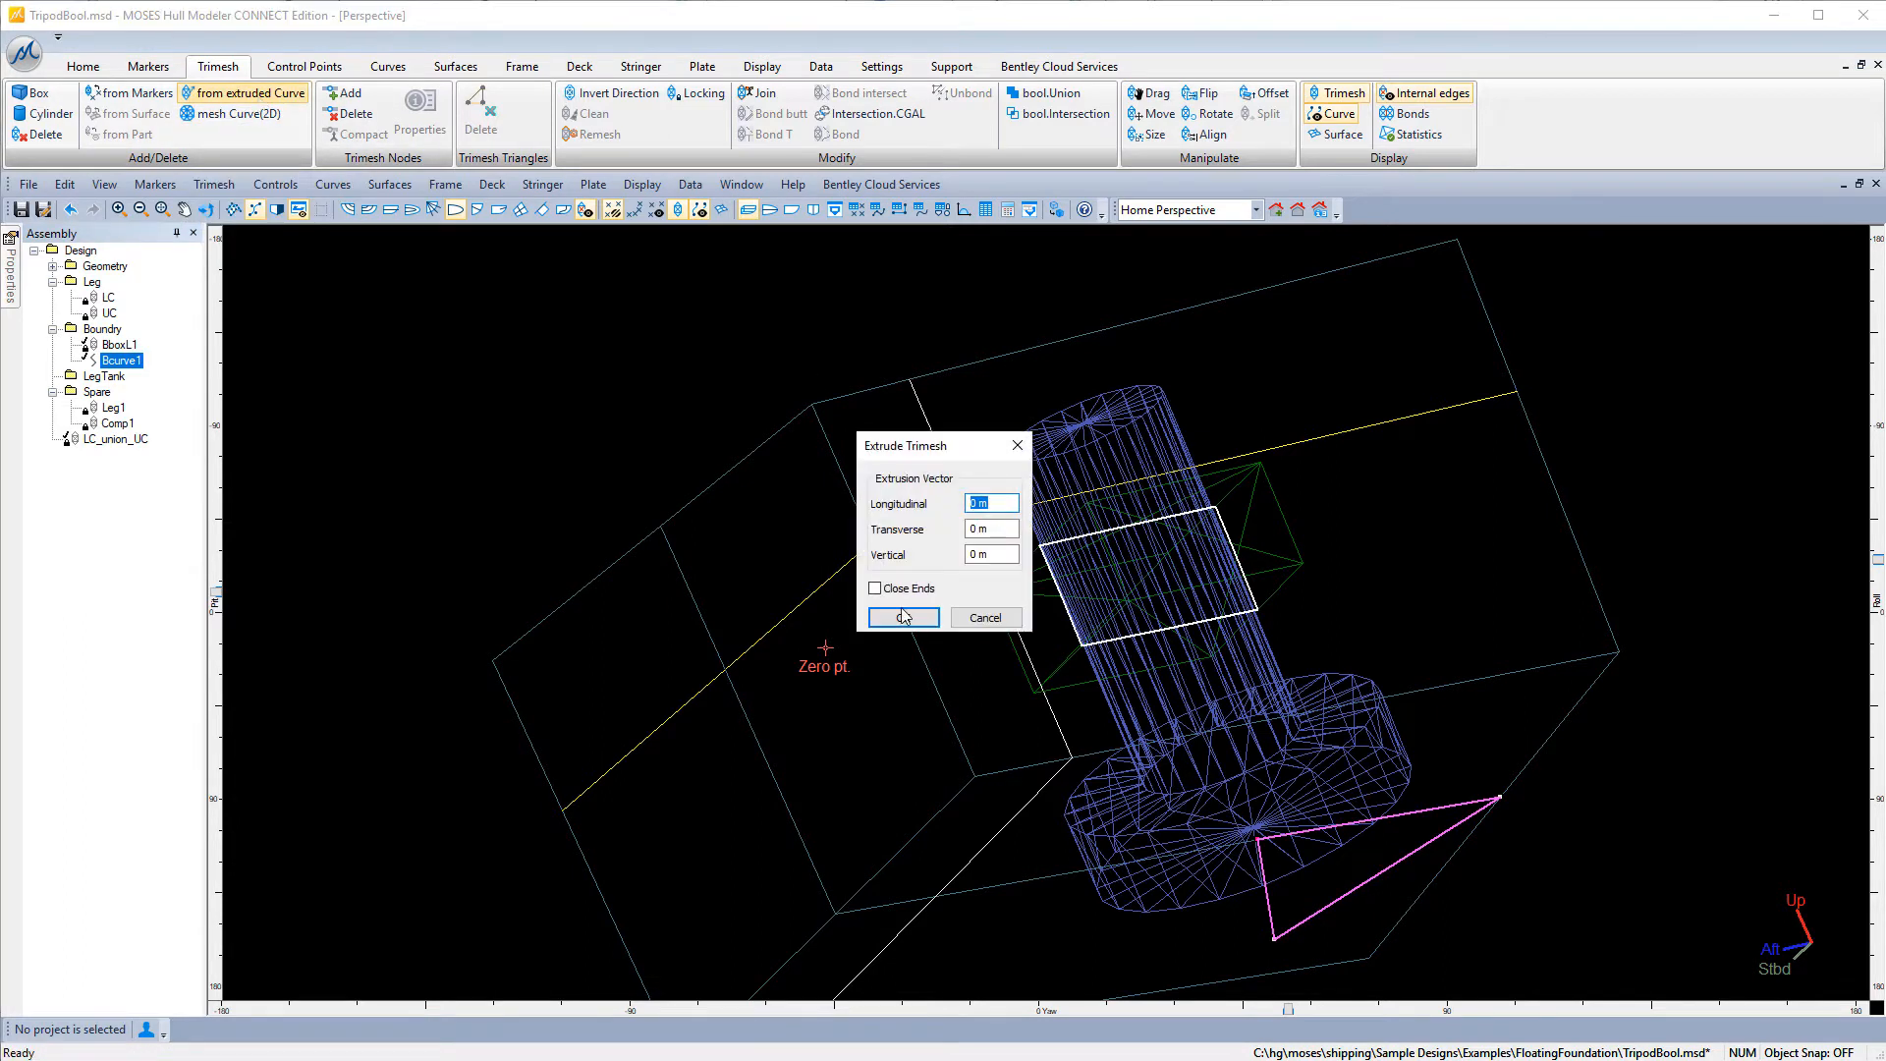
click(875, 589)
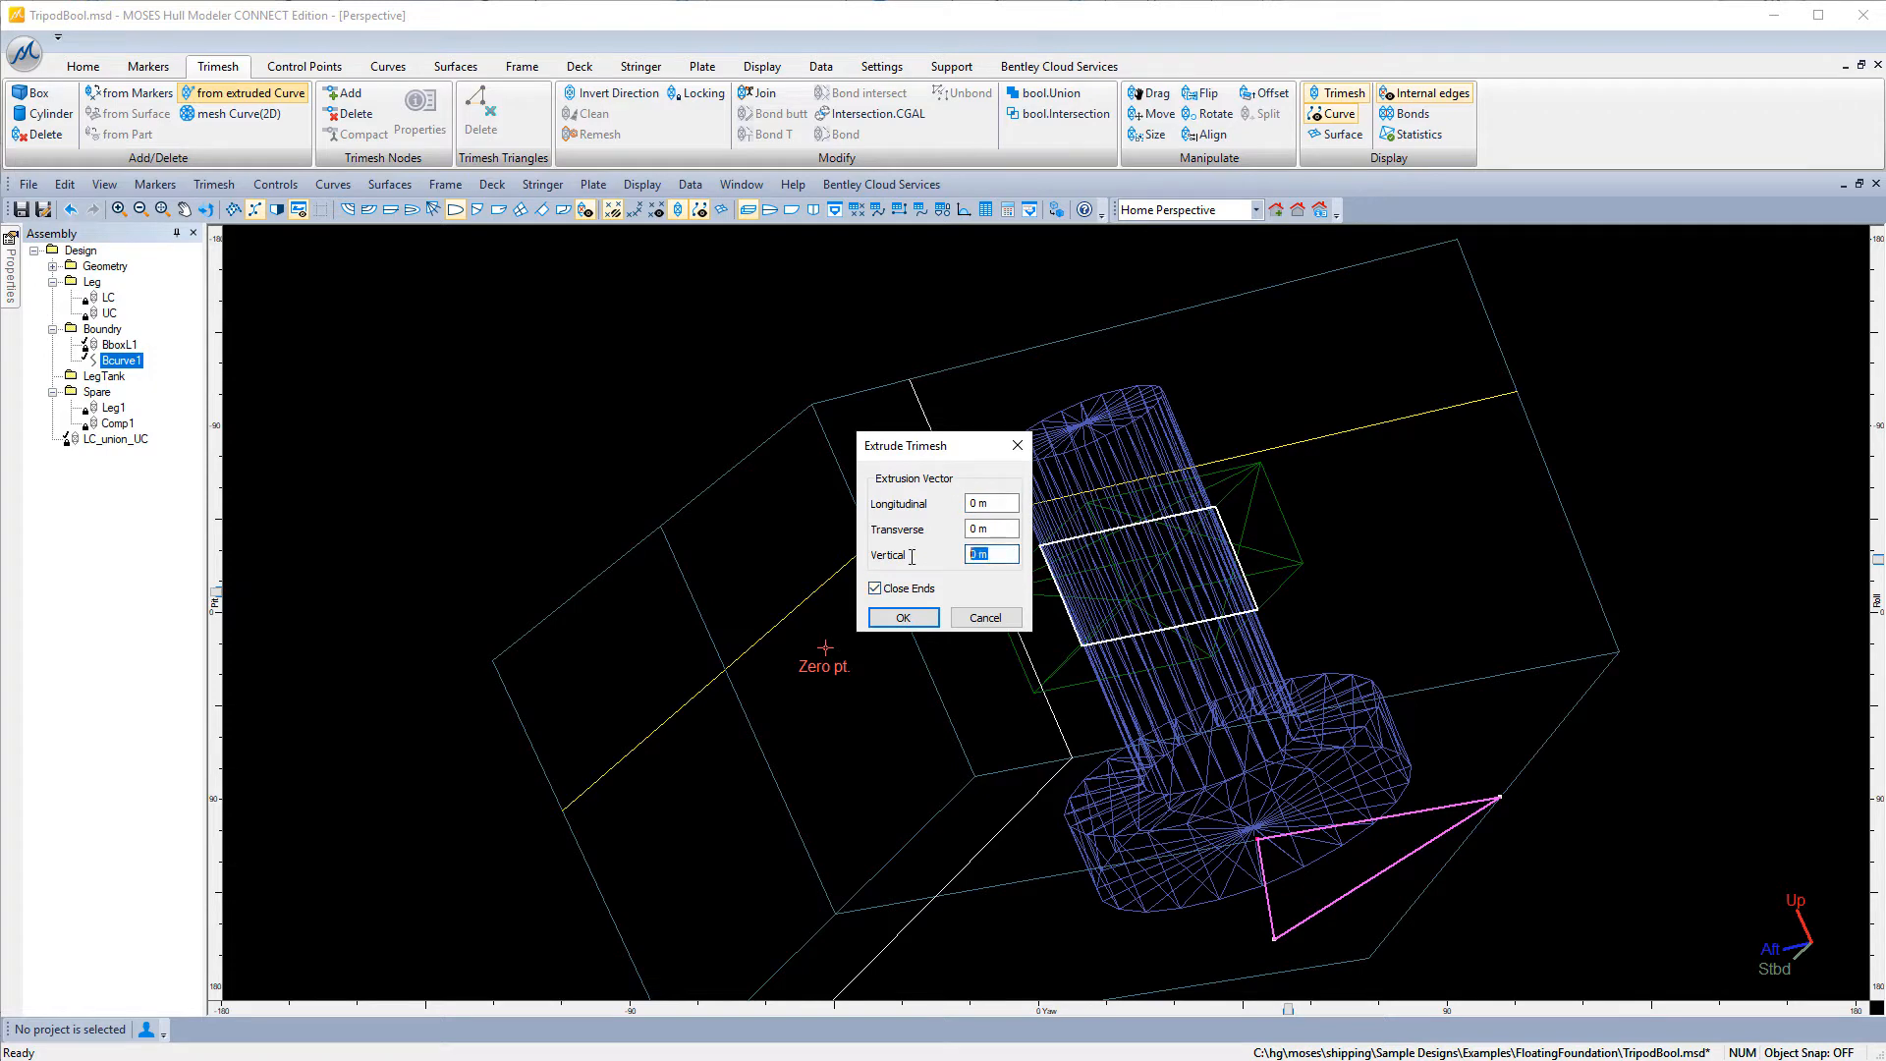
text(40)
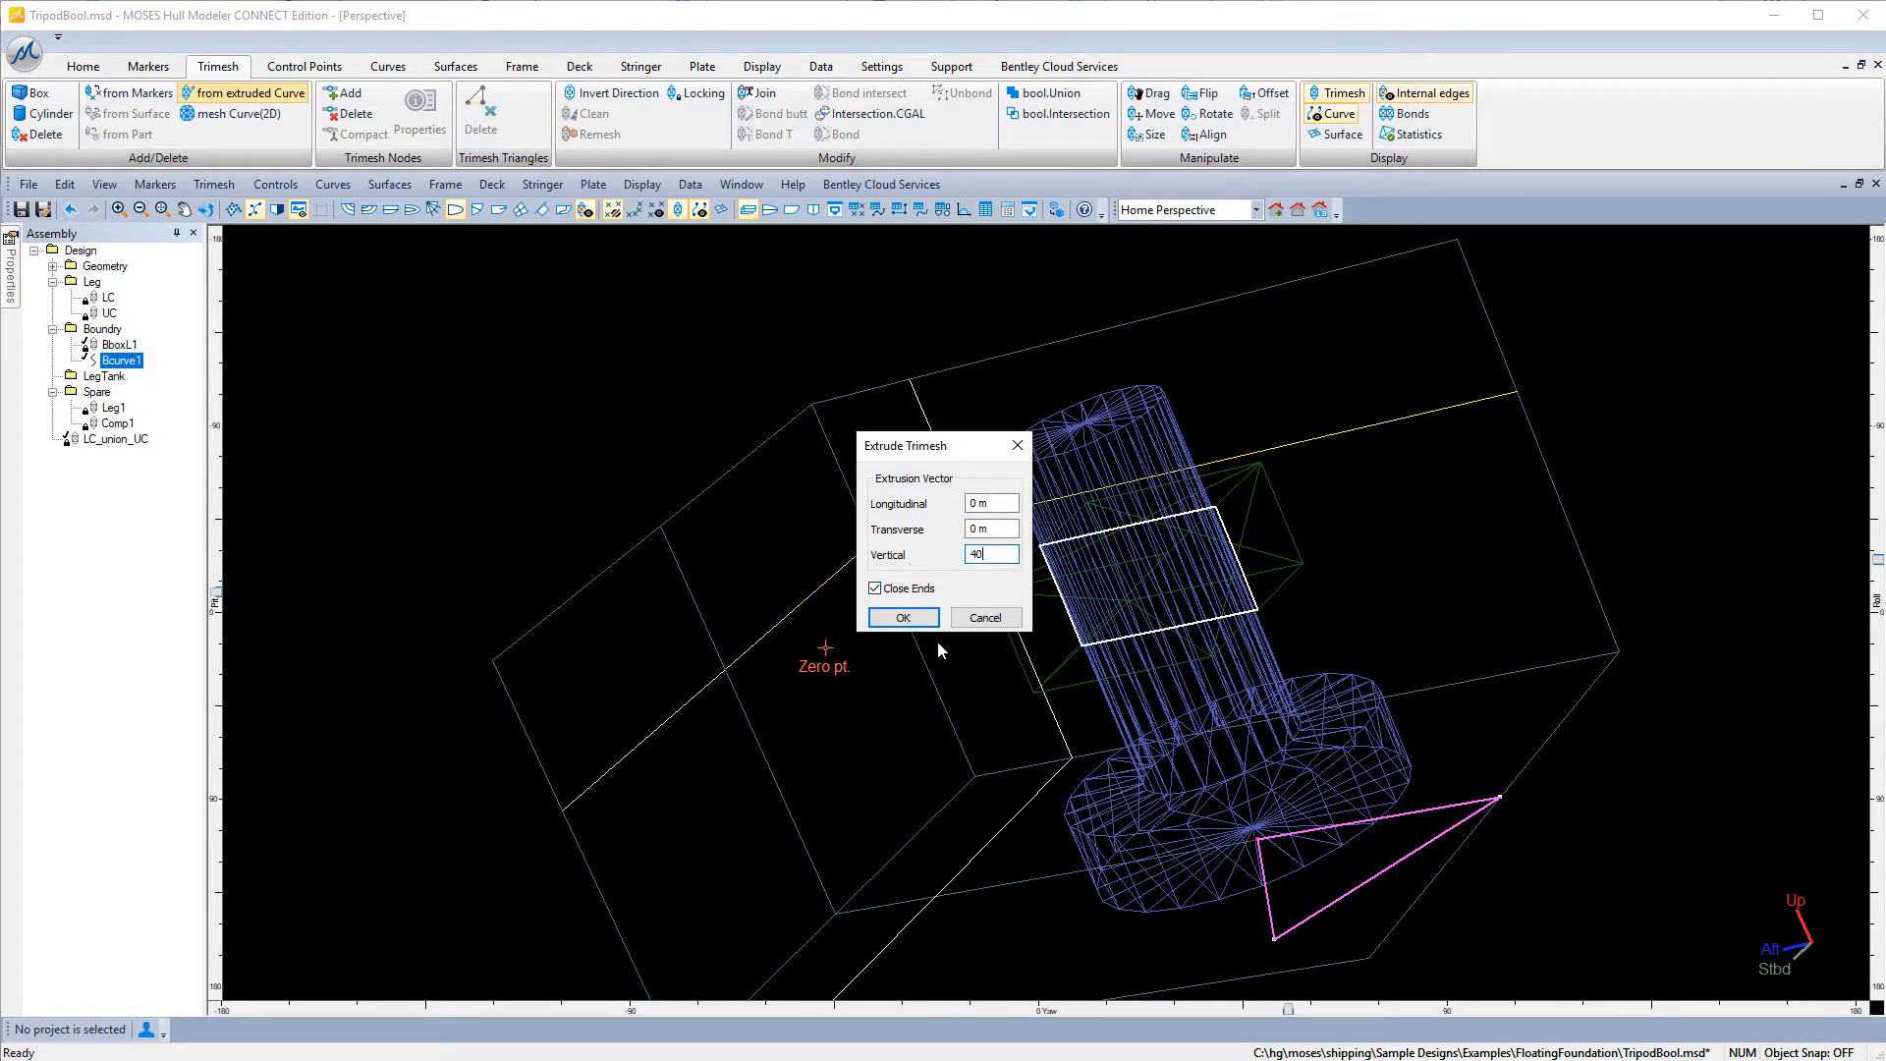
click(901, 617)
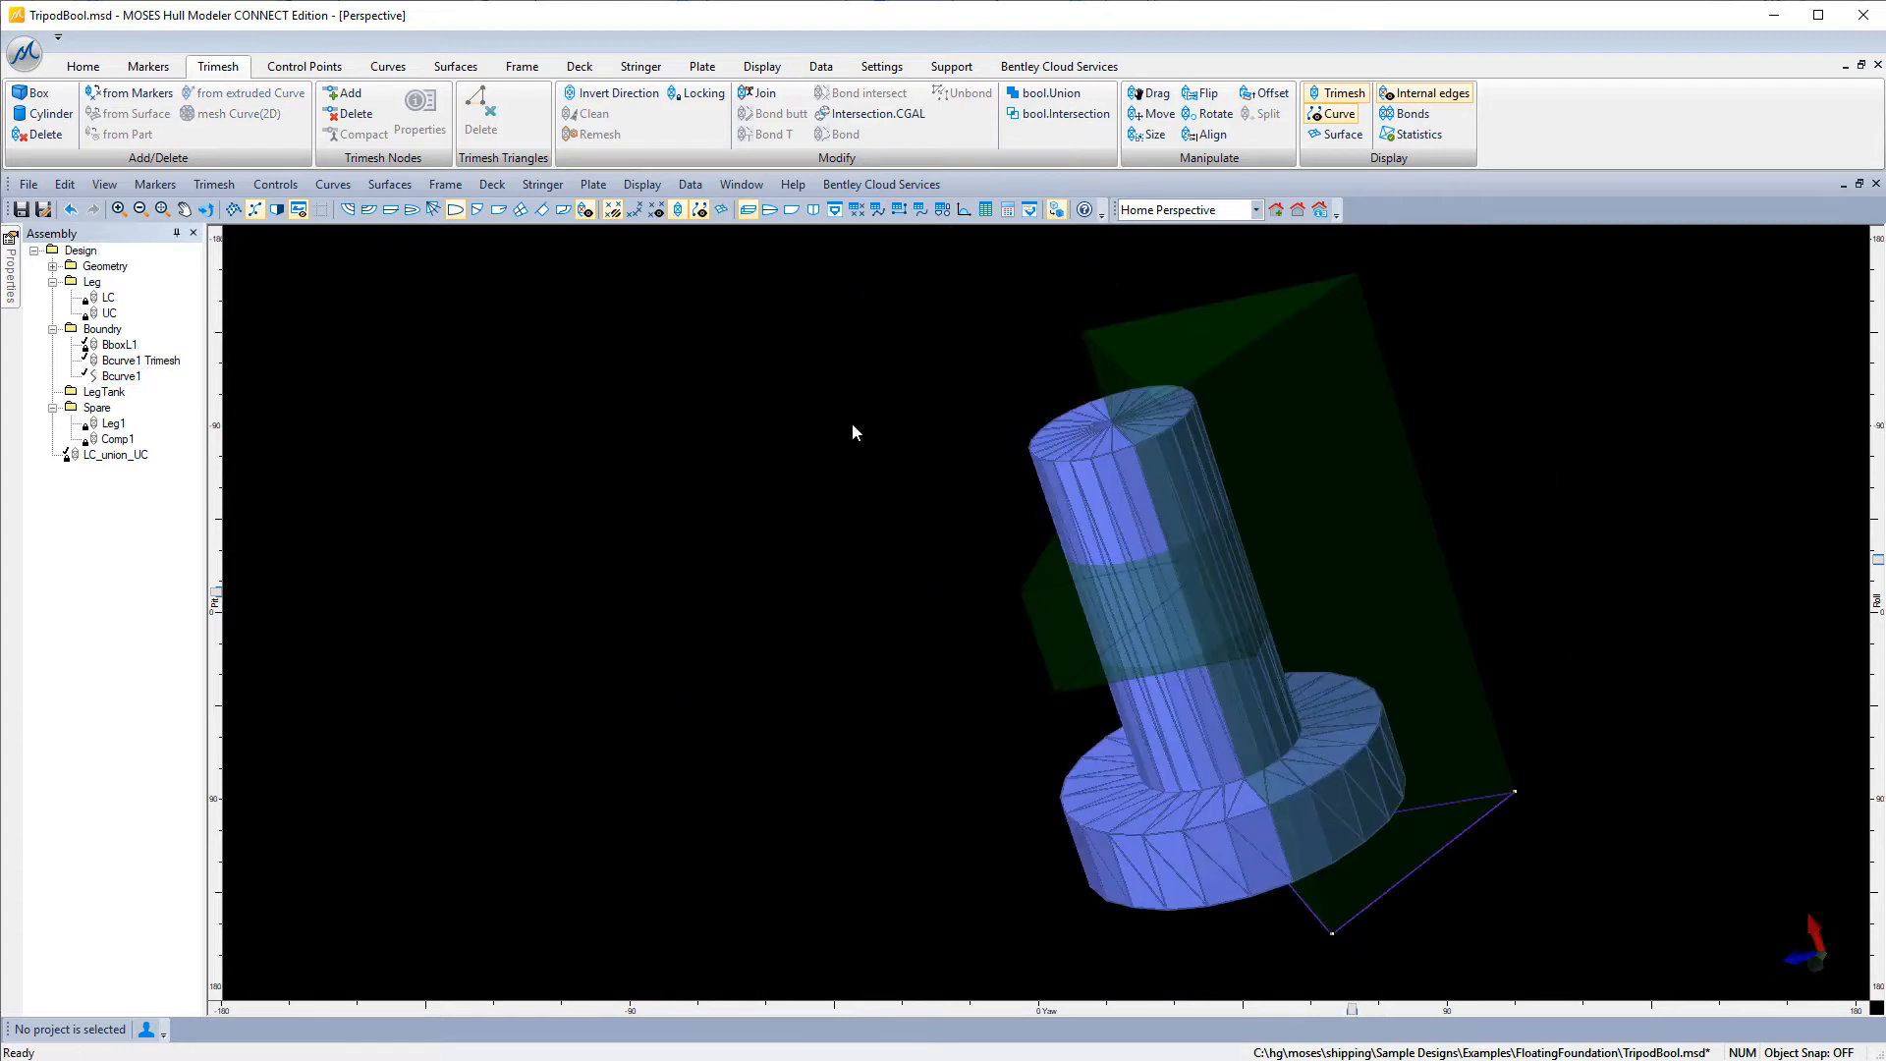
mouse_move(1351, 432)
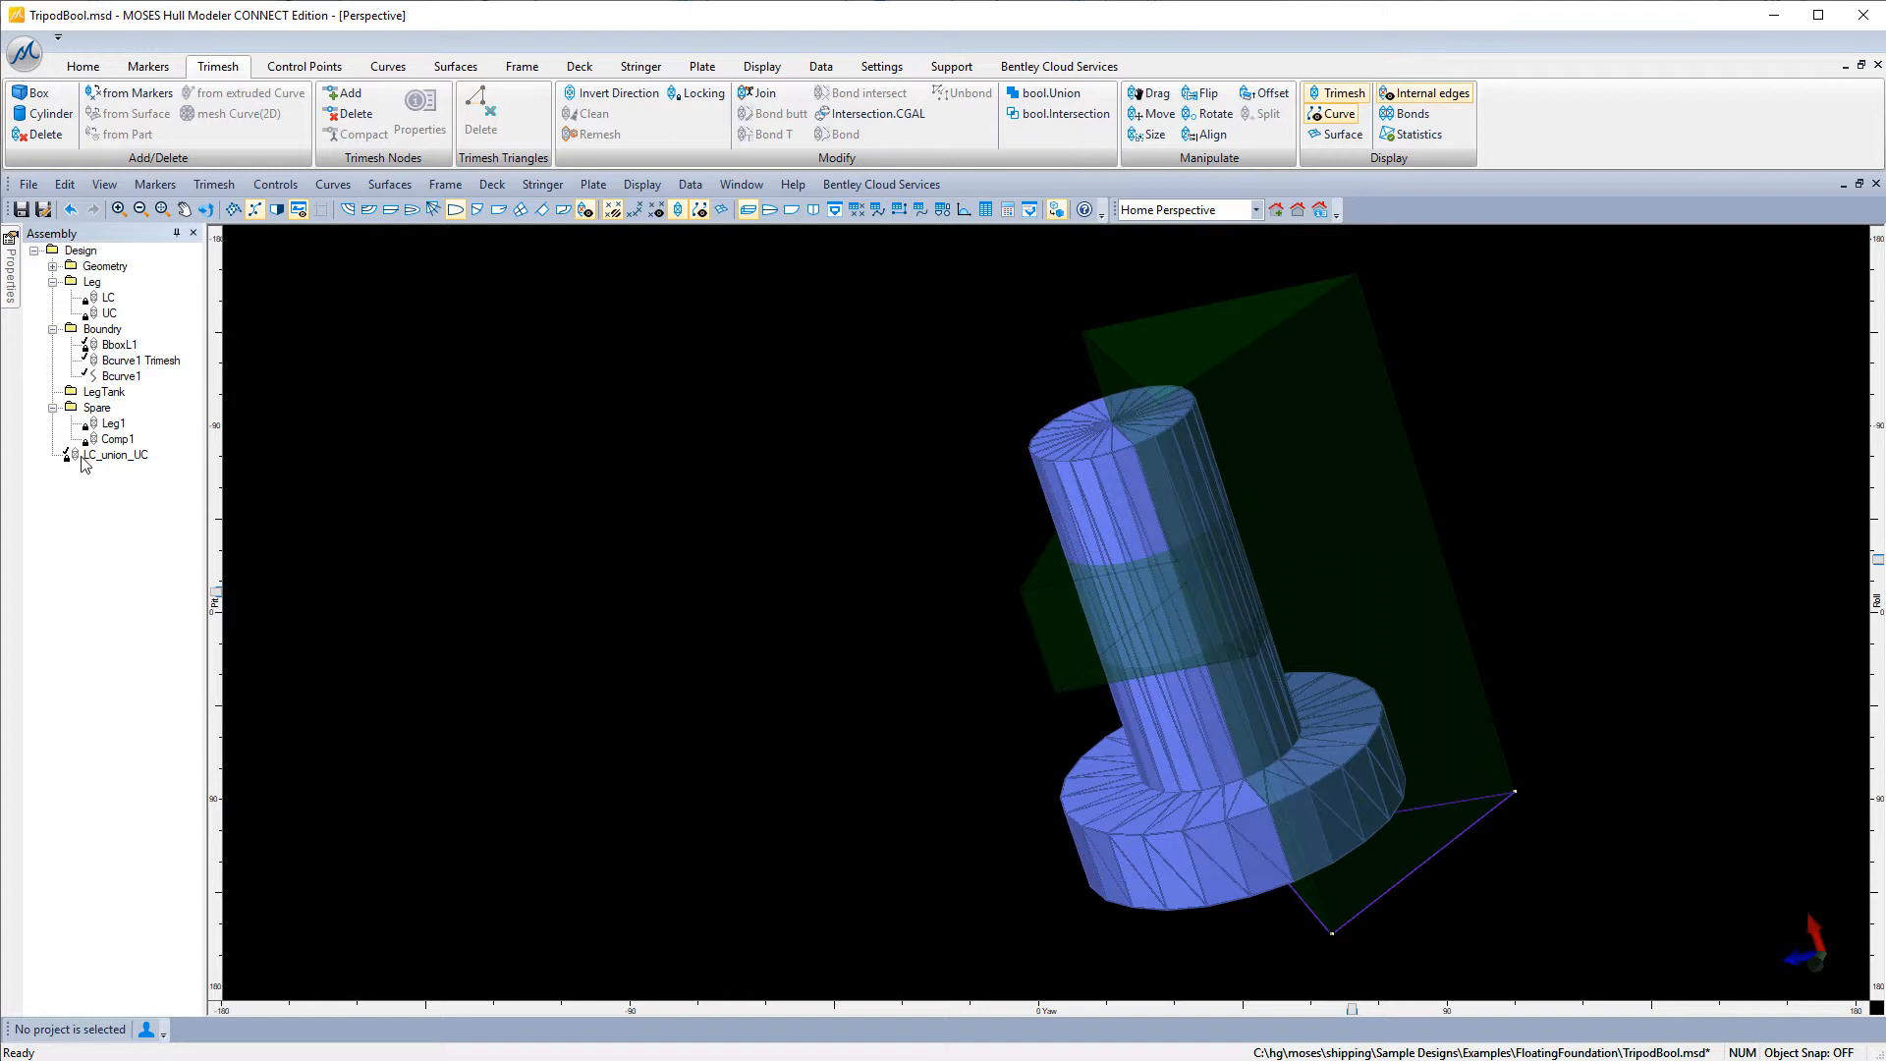
Multi-select LC_union_UC, BboxL1 and Bcurve1 Trimesh in the Assembly tree.
click(116, 454)
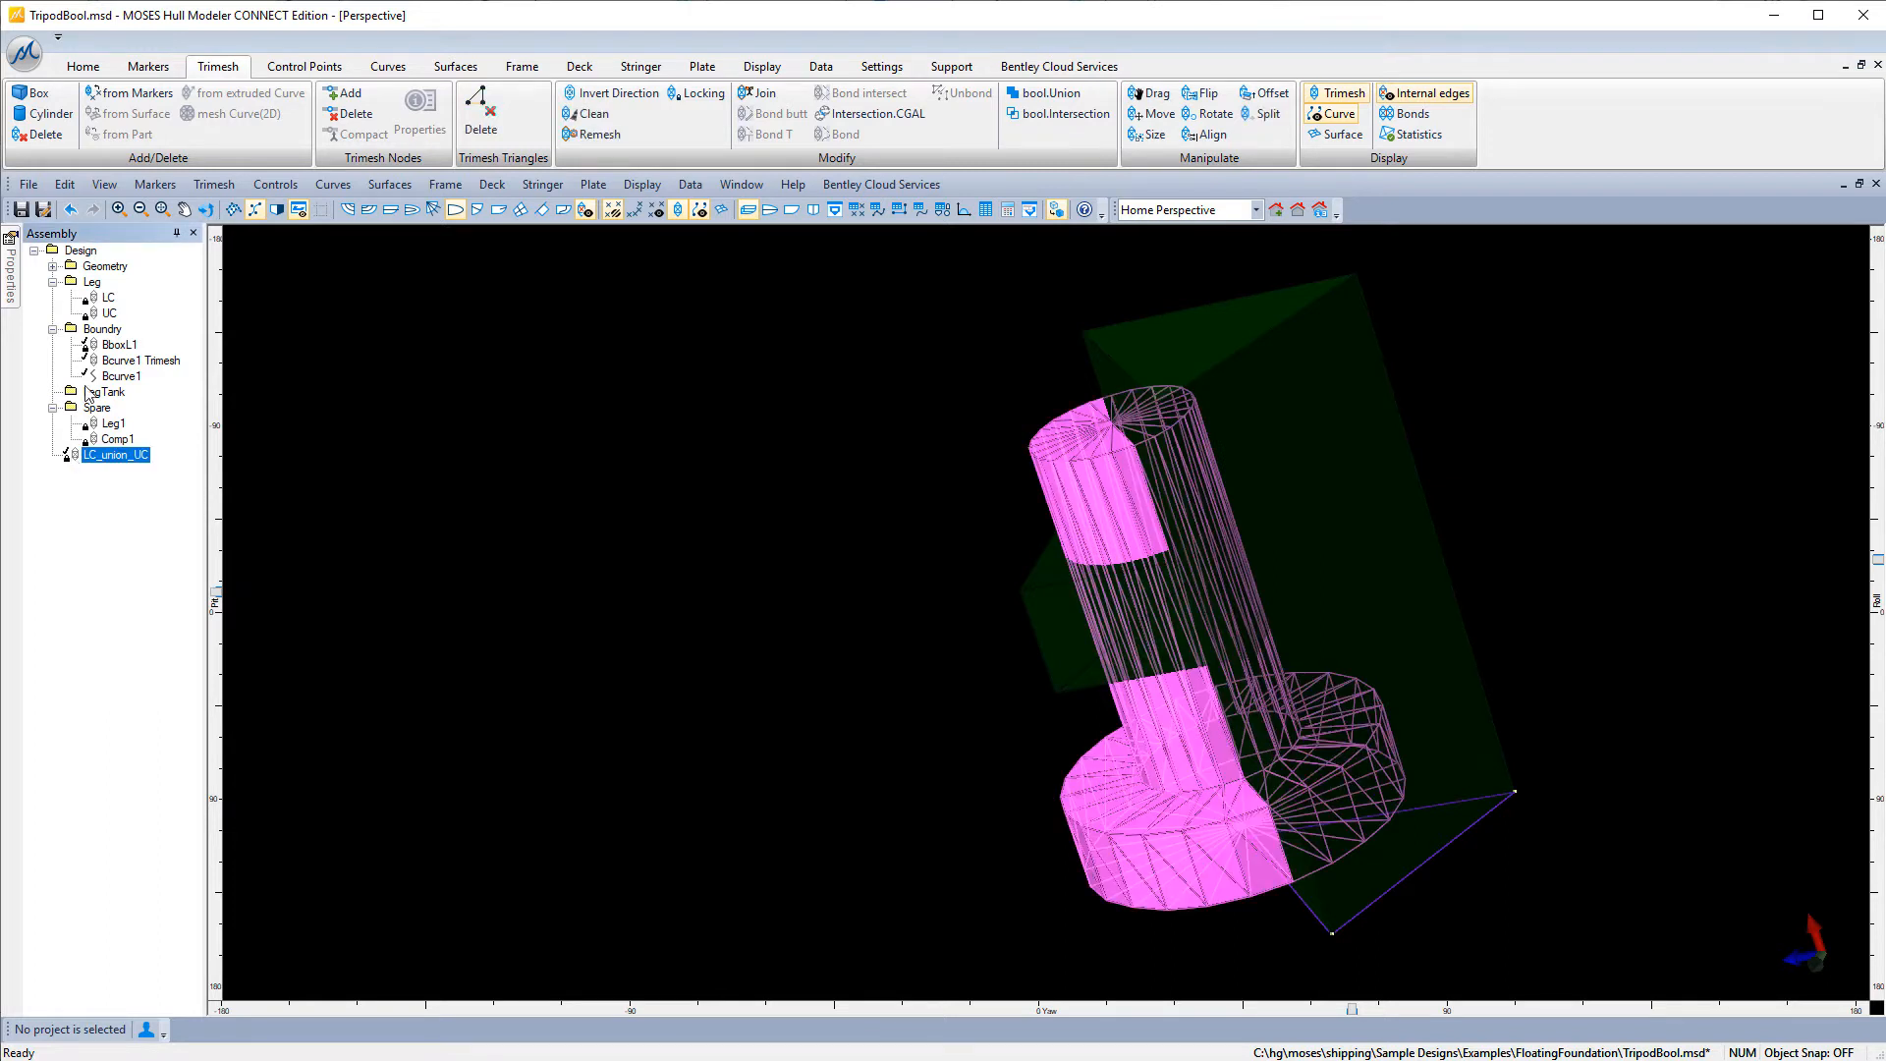
click(119, 345)
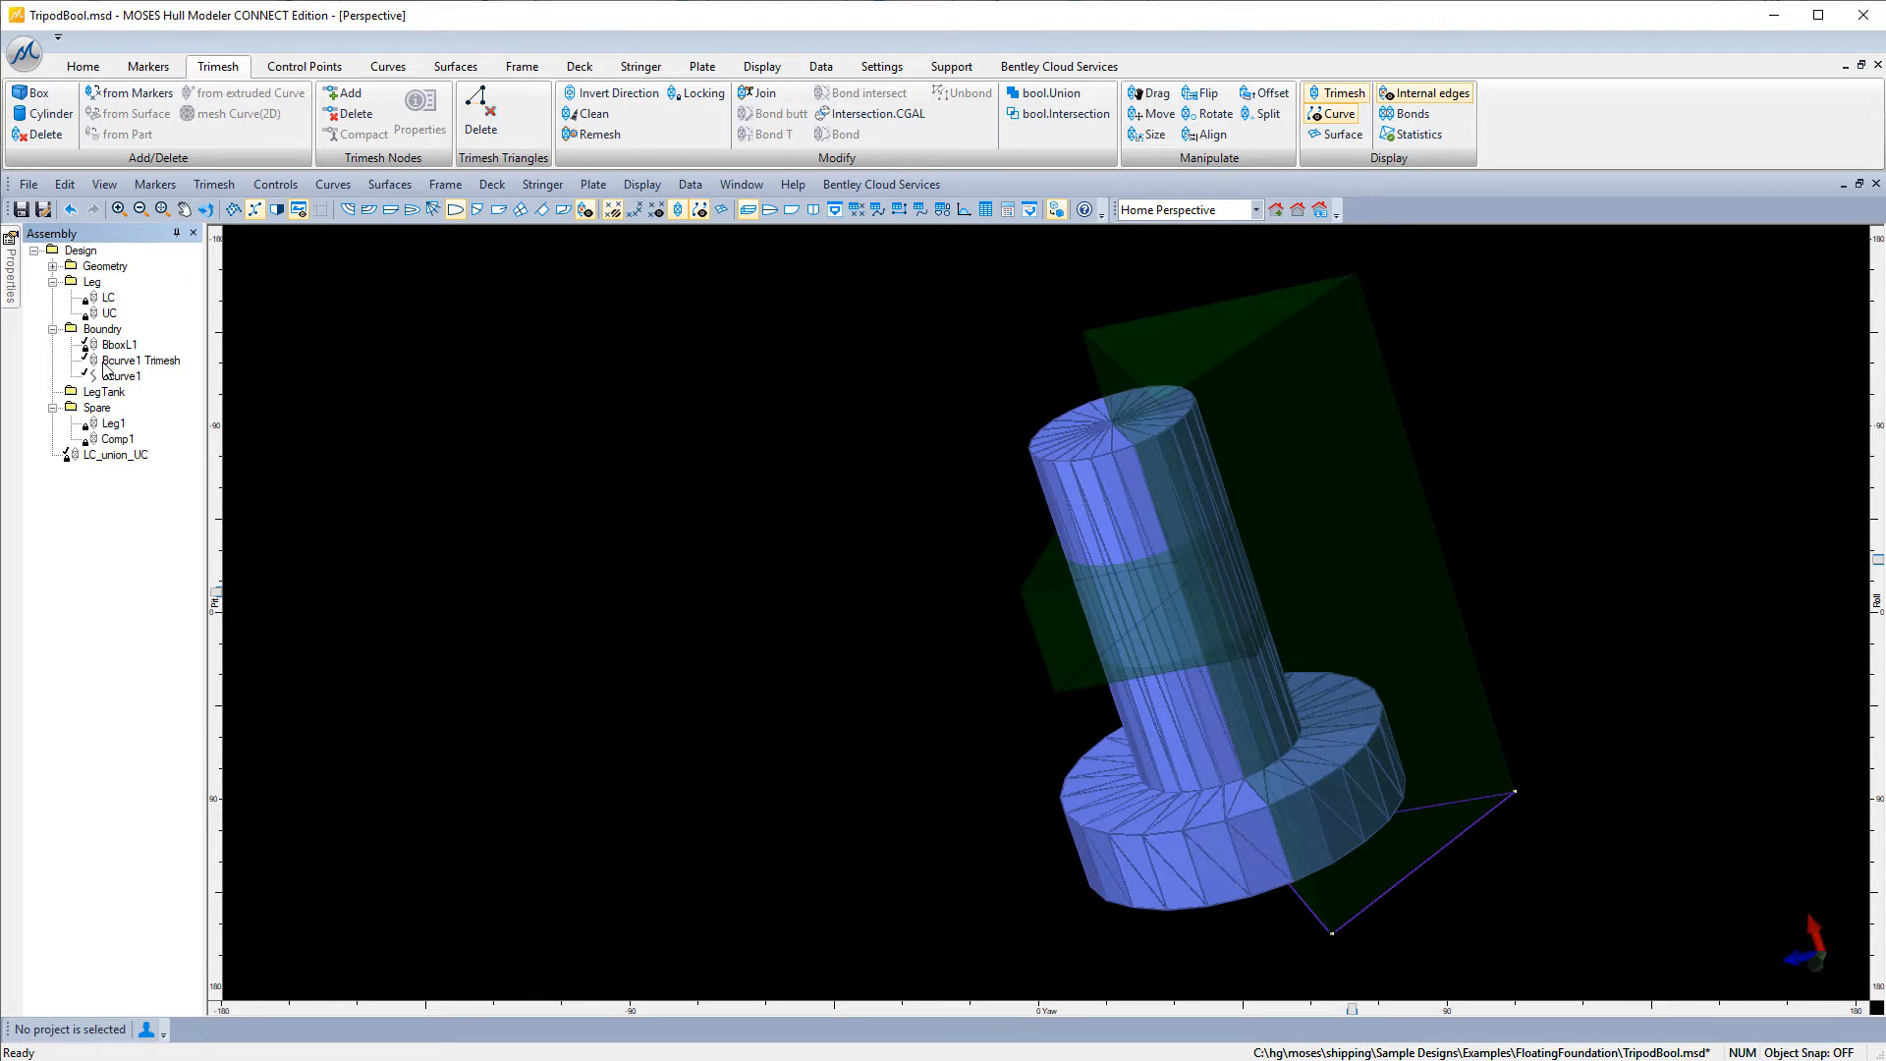
click(140, 360)
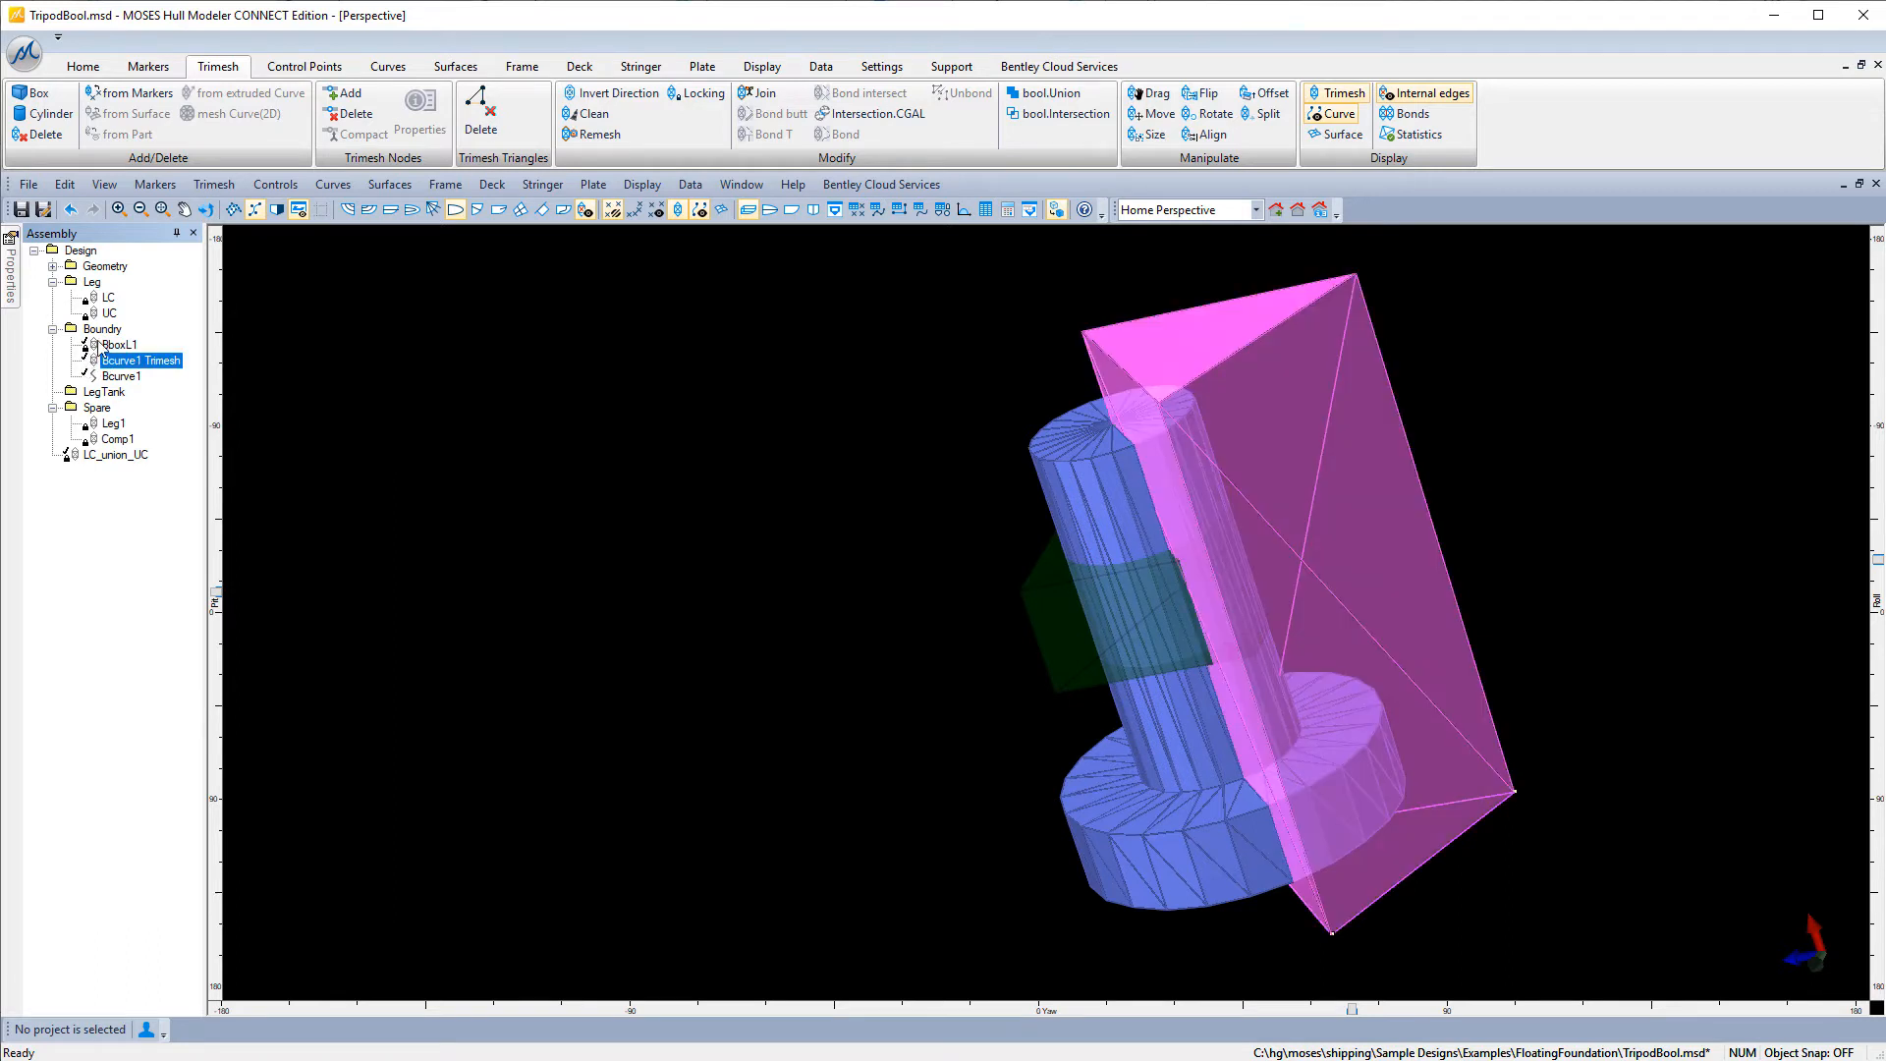
click(116, 455)
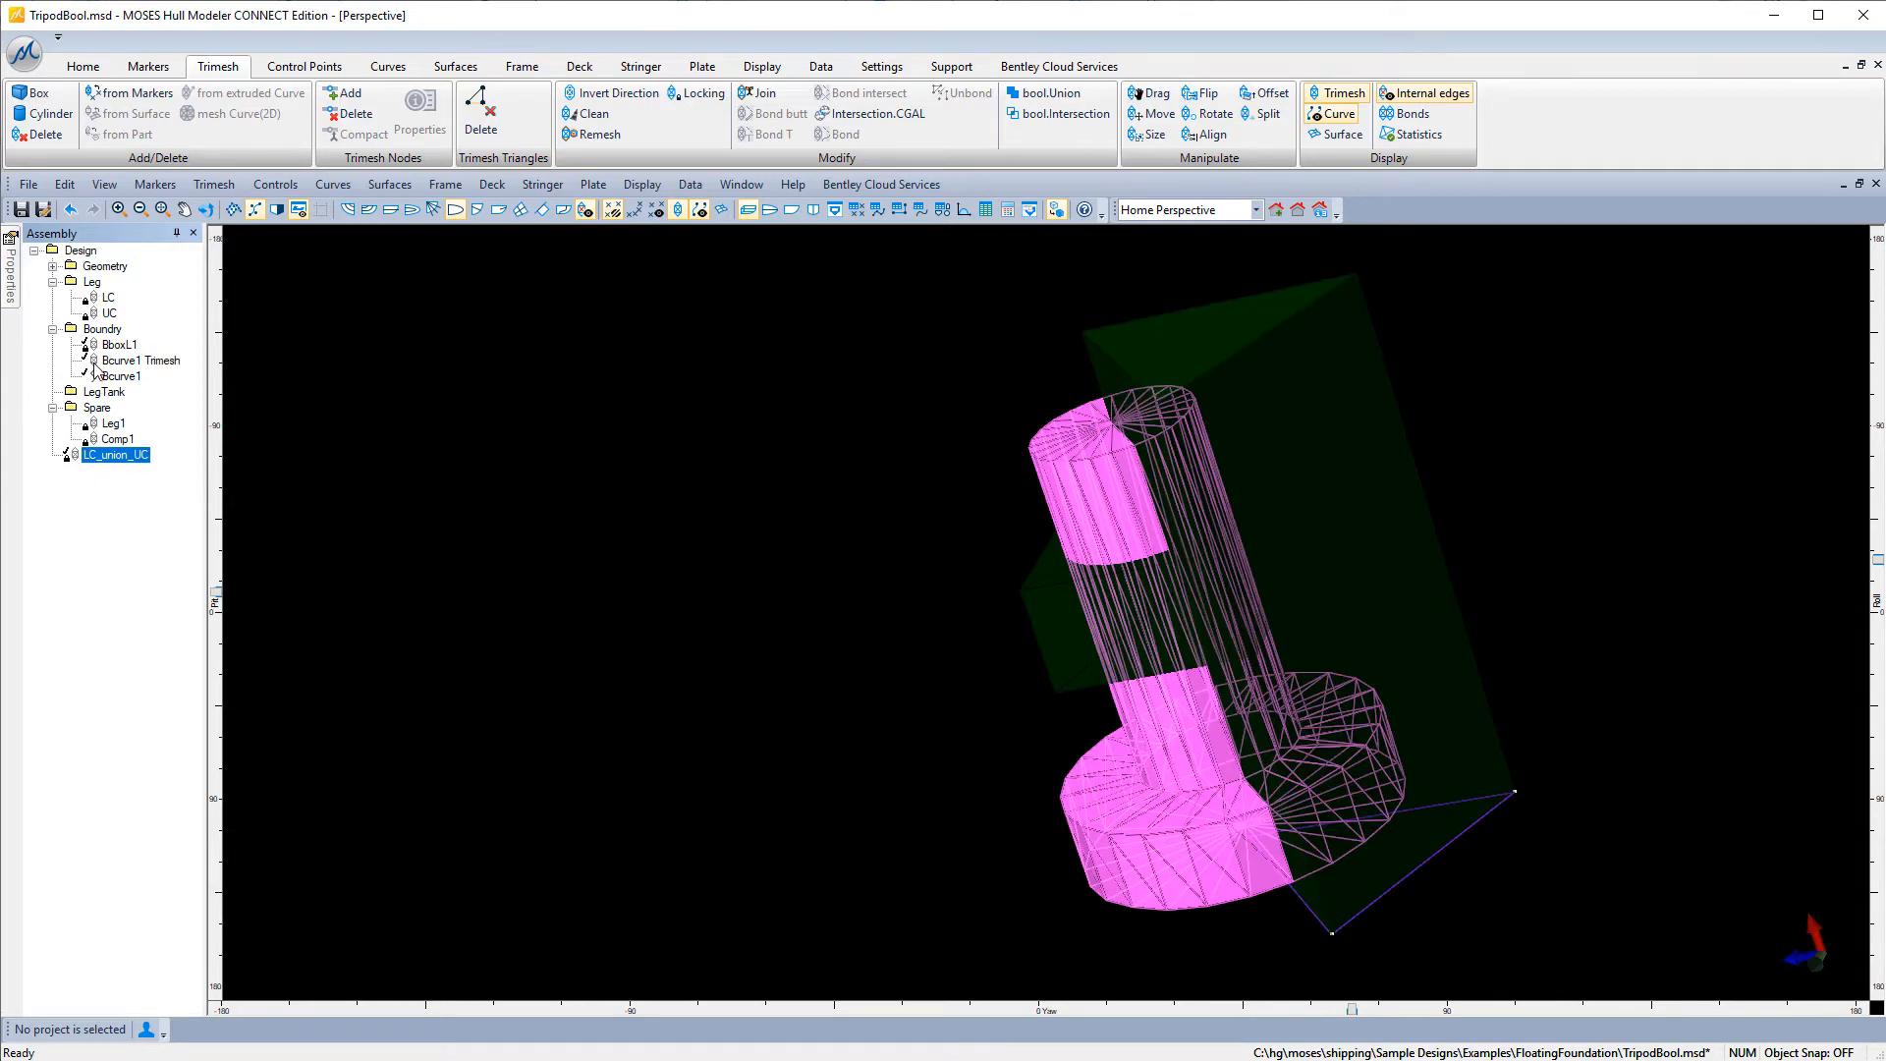
click(120, 345)
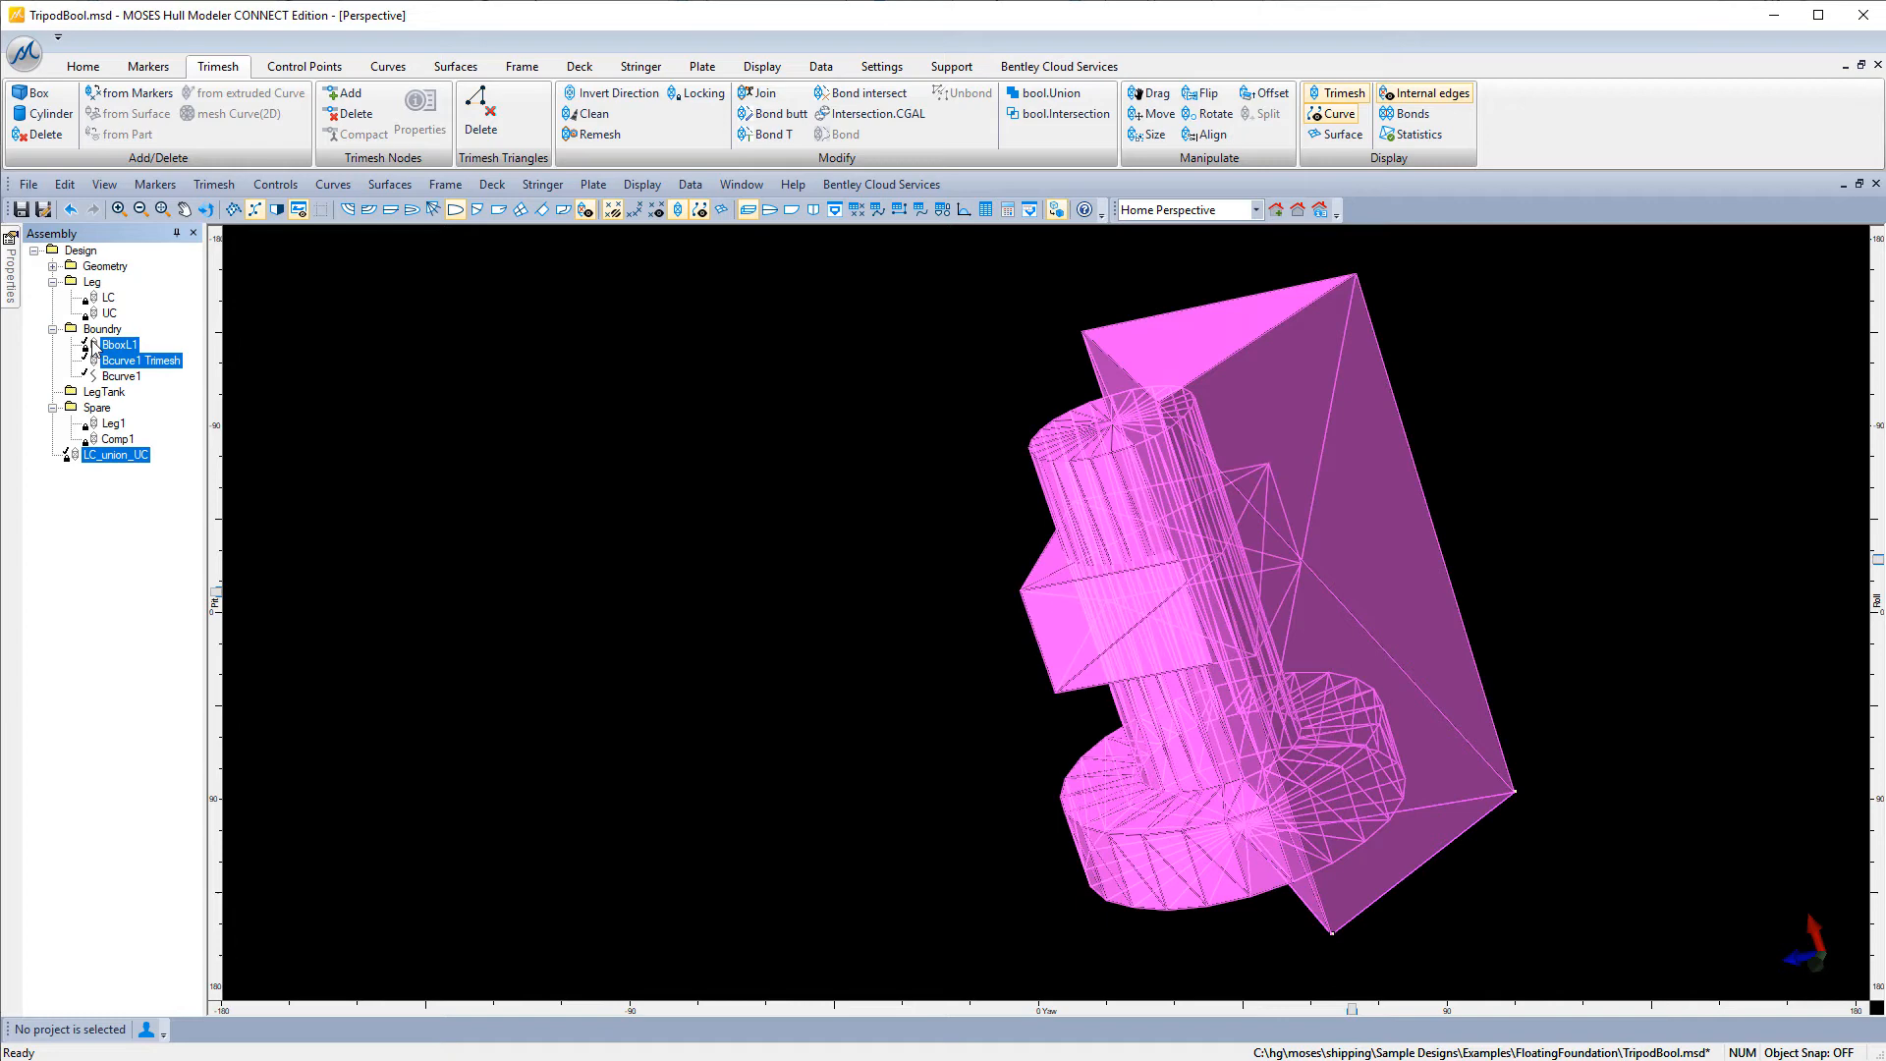
Run bool.Intersection to create the wedge compartment BboxL1_inter_LC_union_UC.
click(1059, 113)
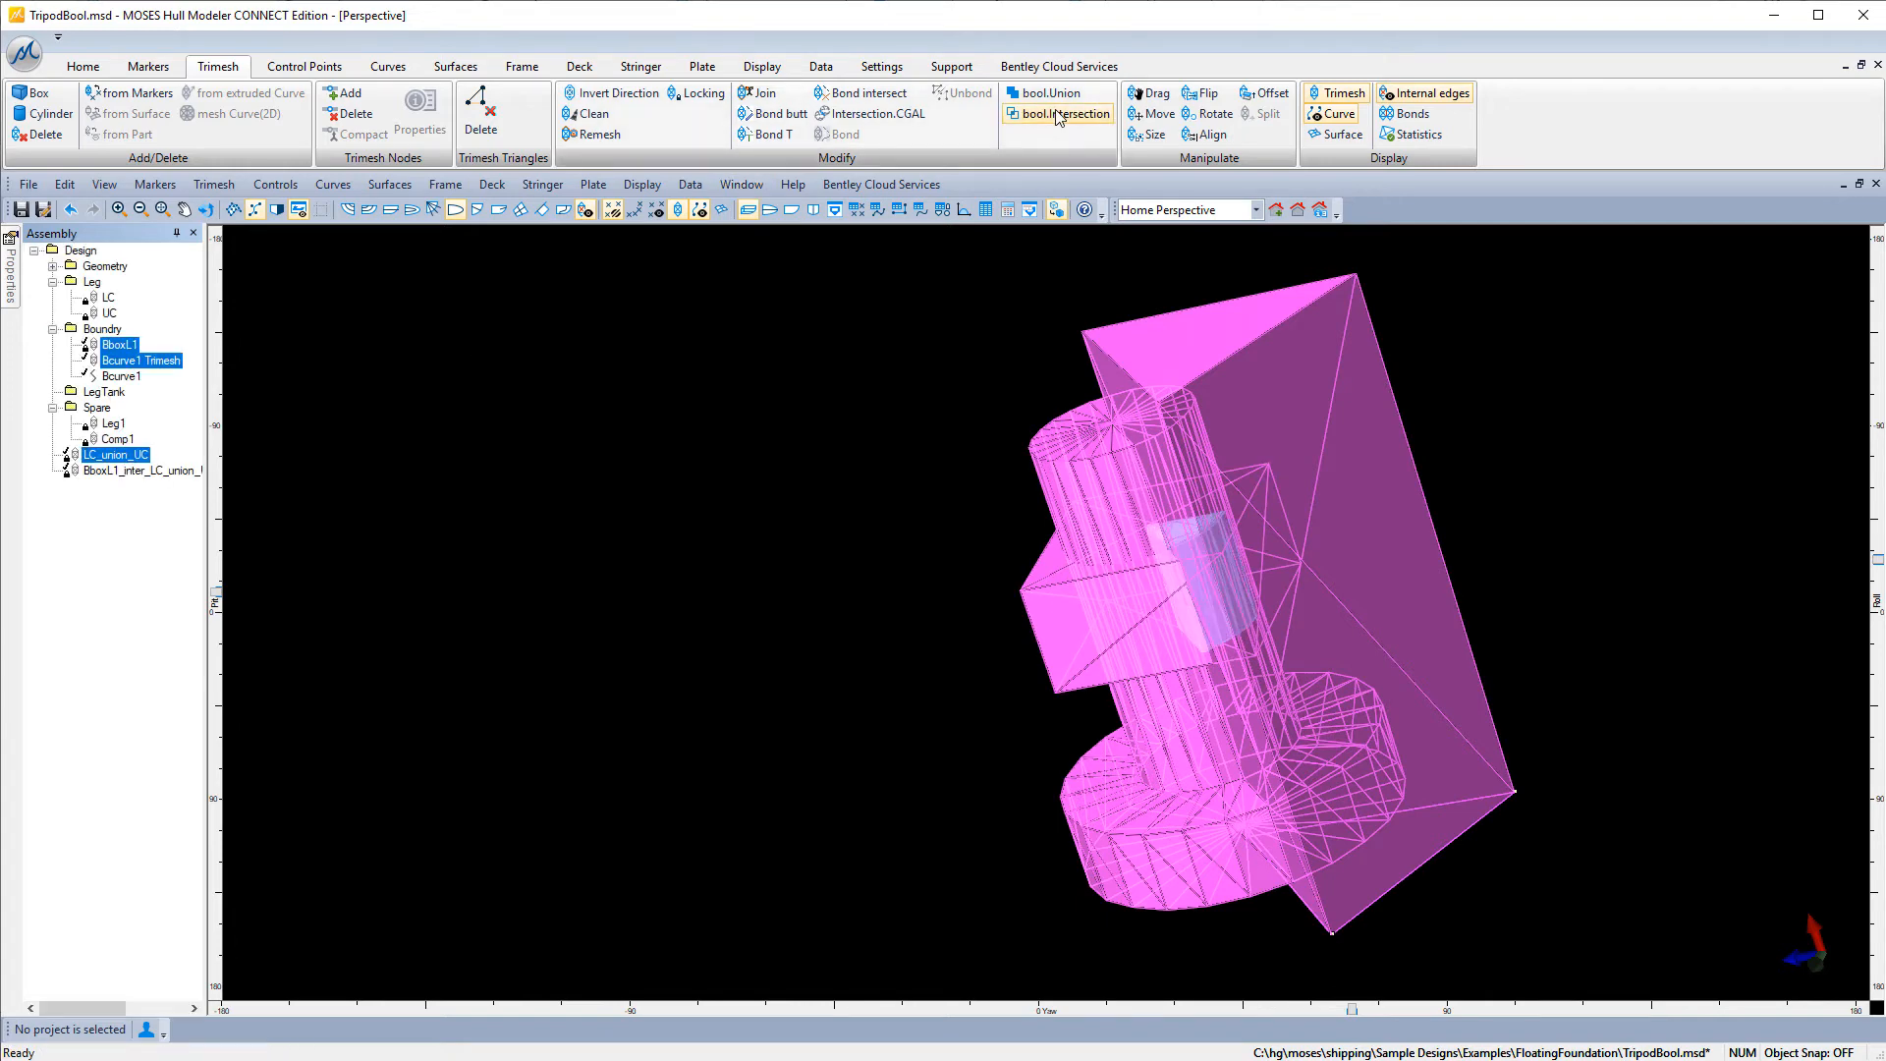
mouse_move(129, 478)
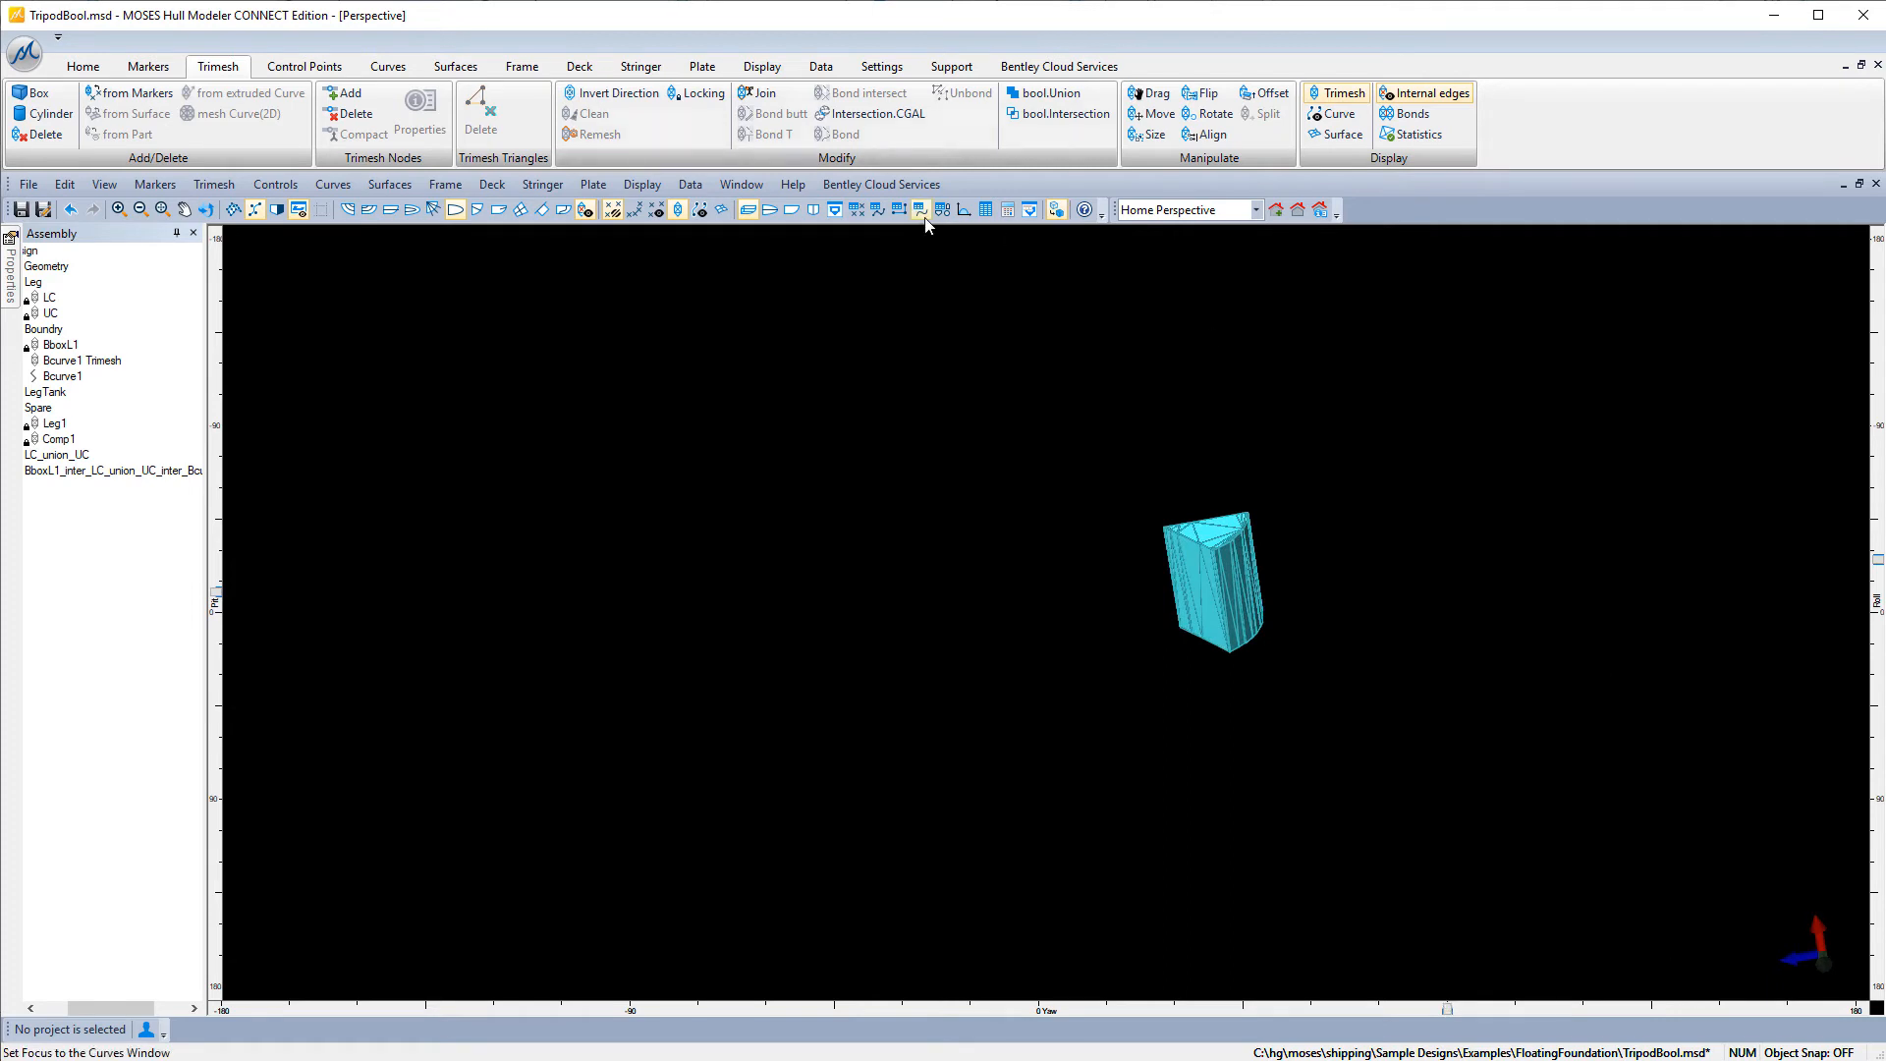
Show LC_union_UC again around the wedge compartment via its right-click Show option.
right_click(108, 455)
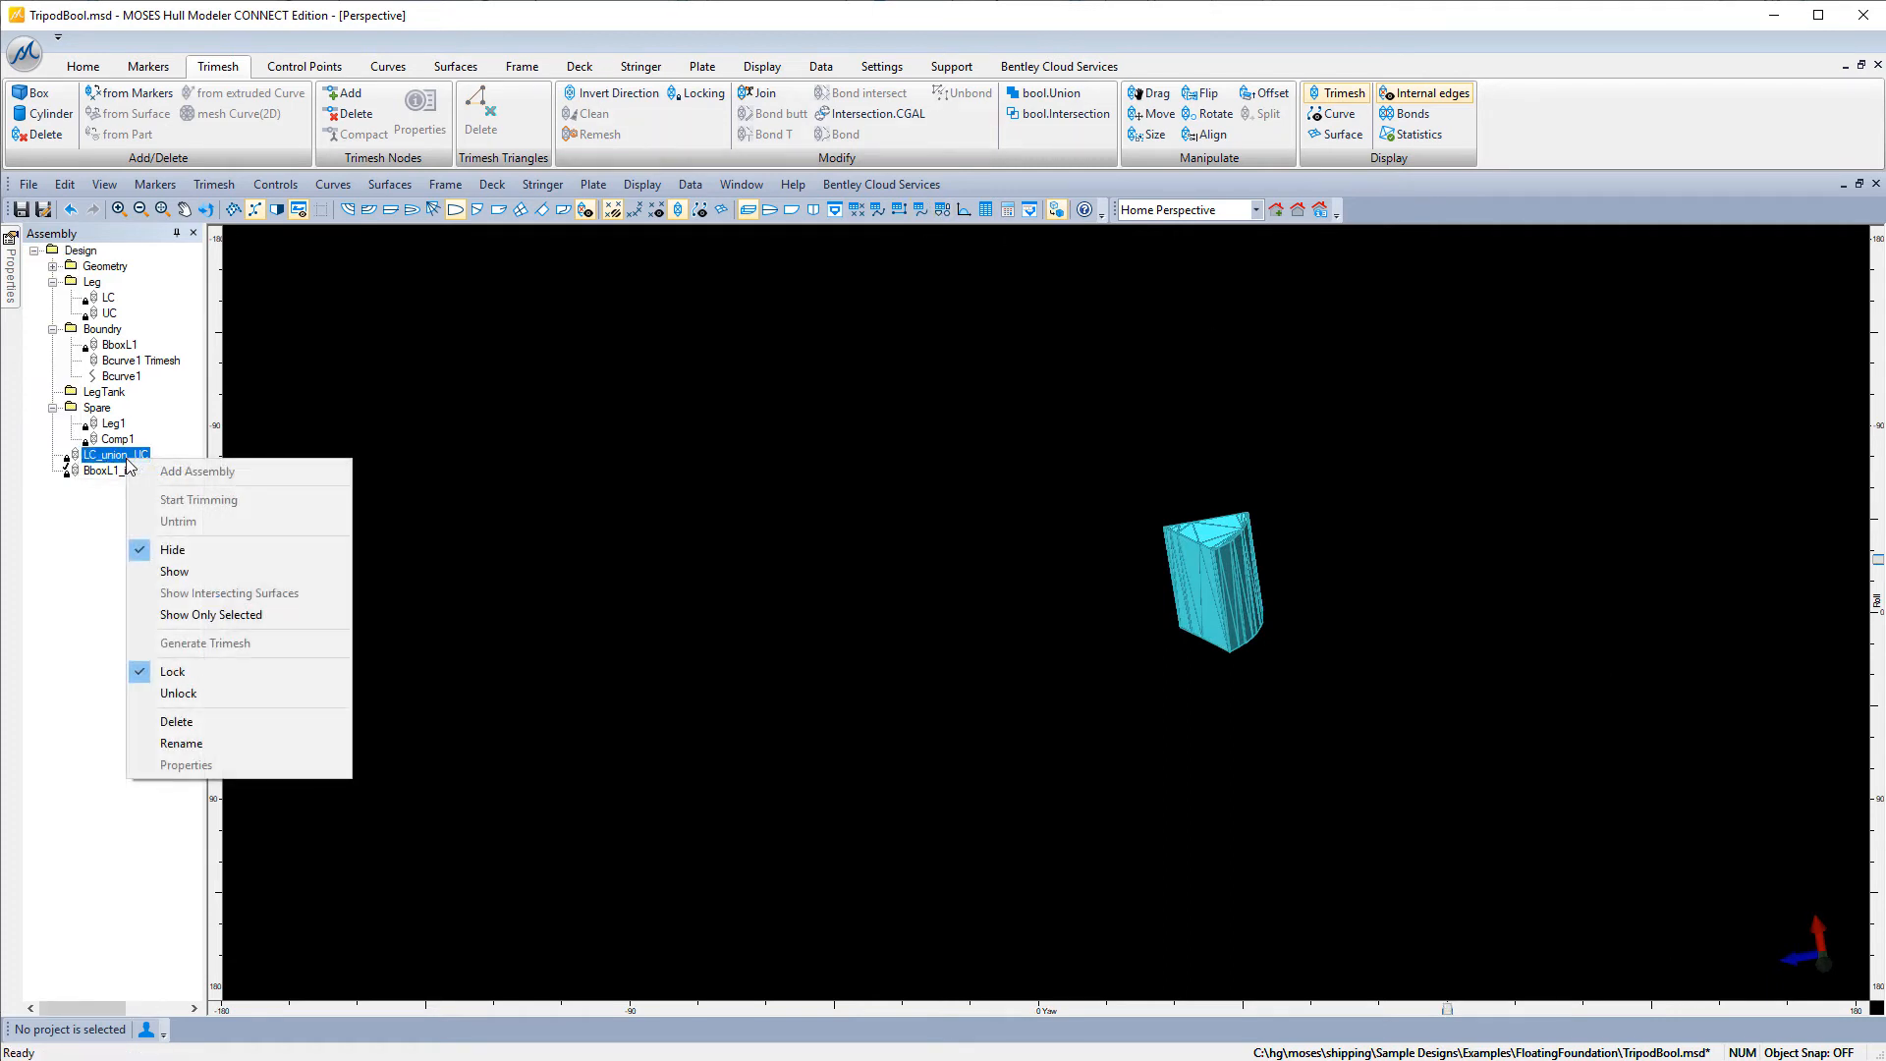
click(175, 572)
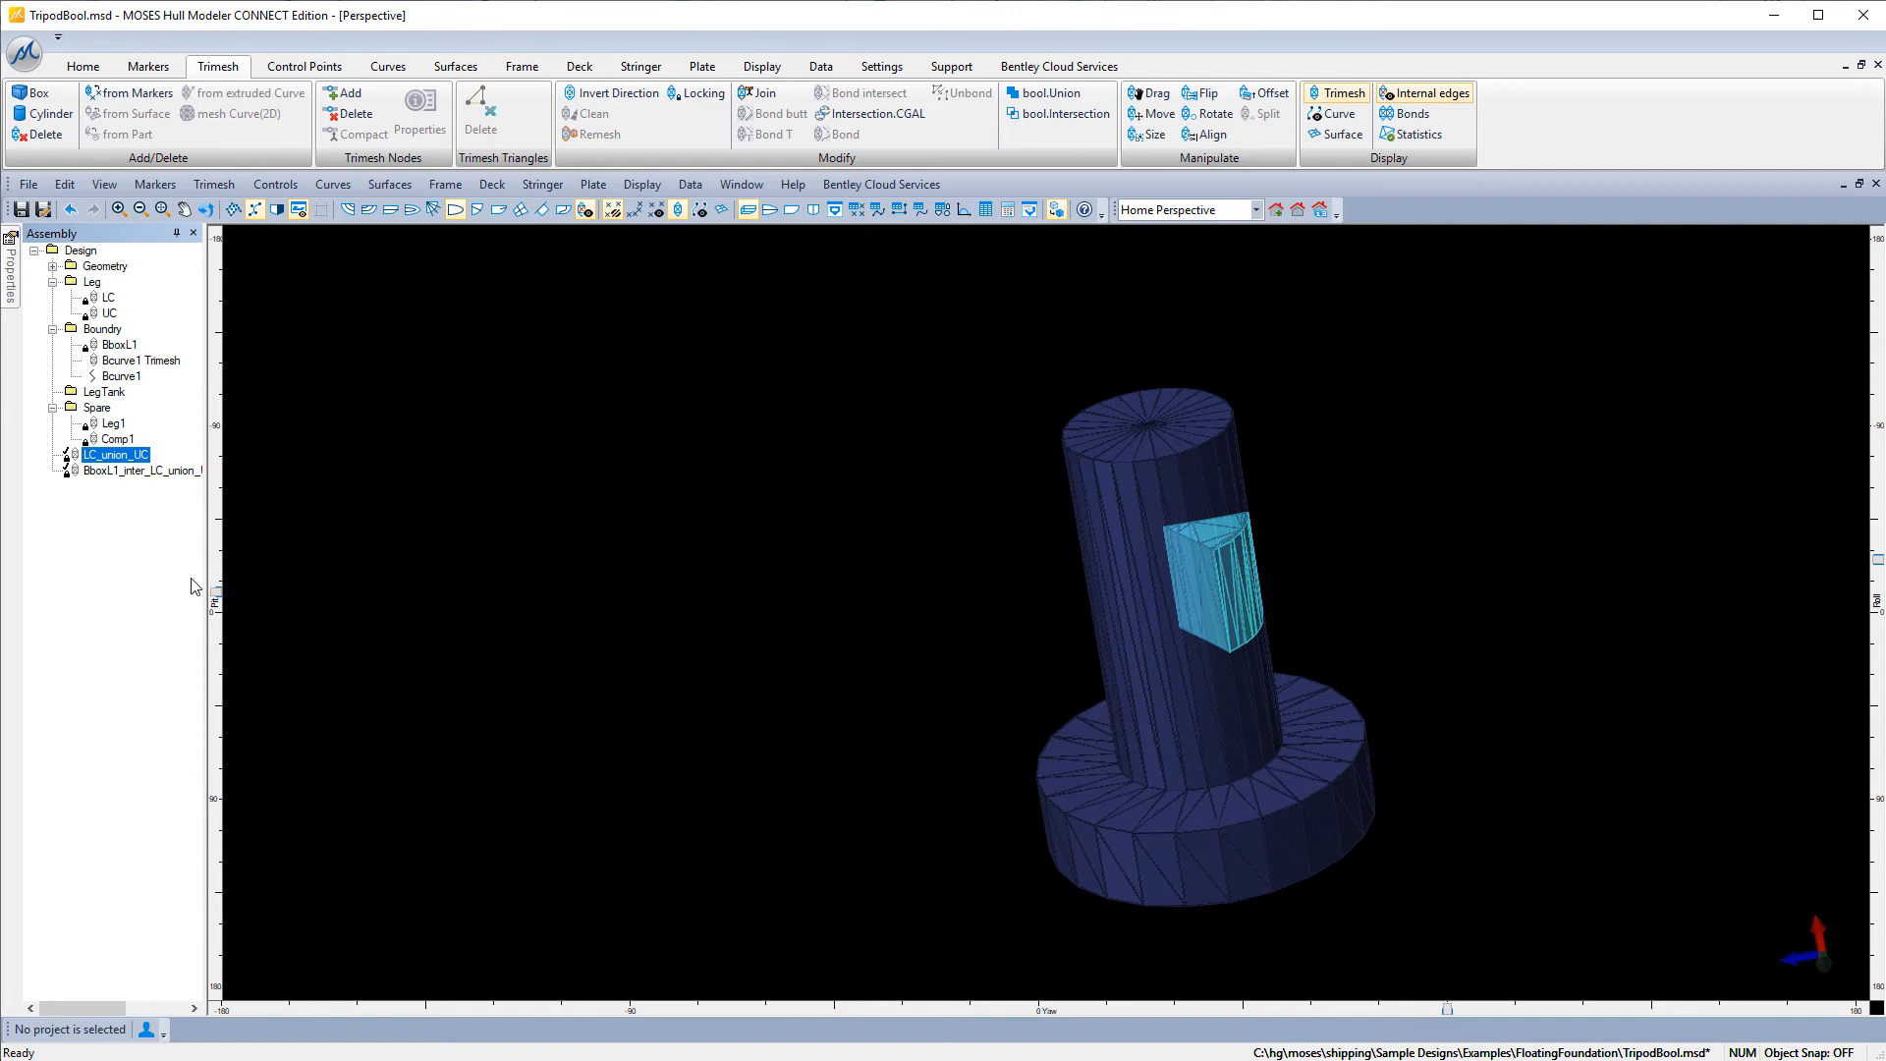
mouse_move(1458, 1021)
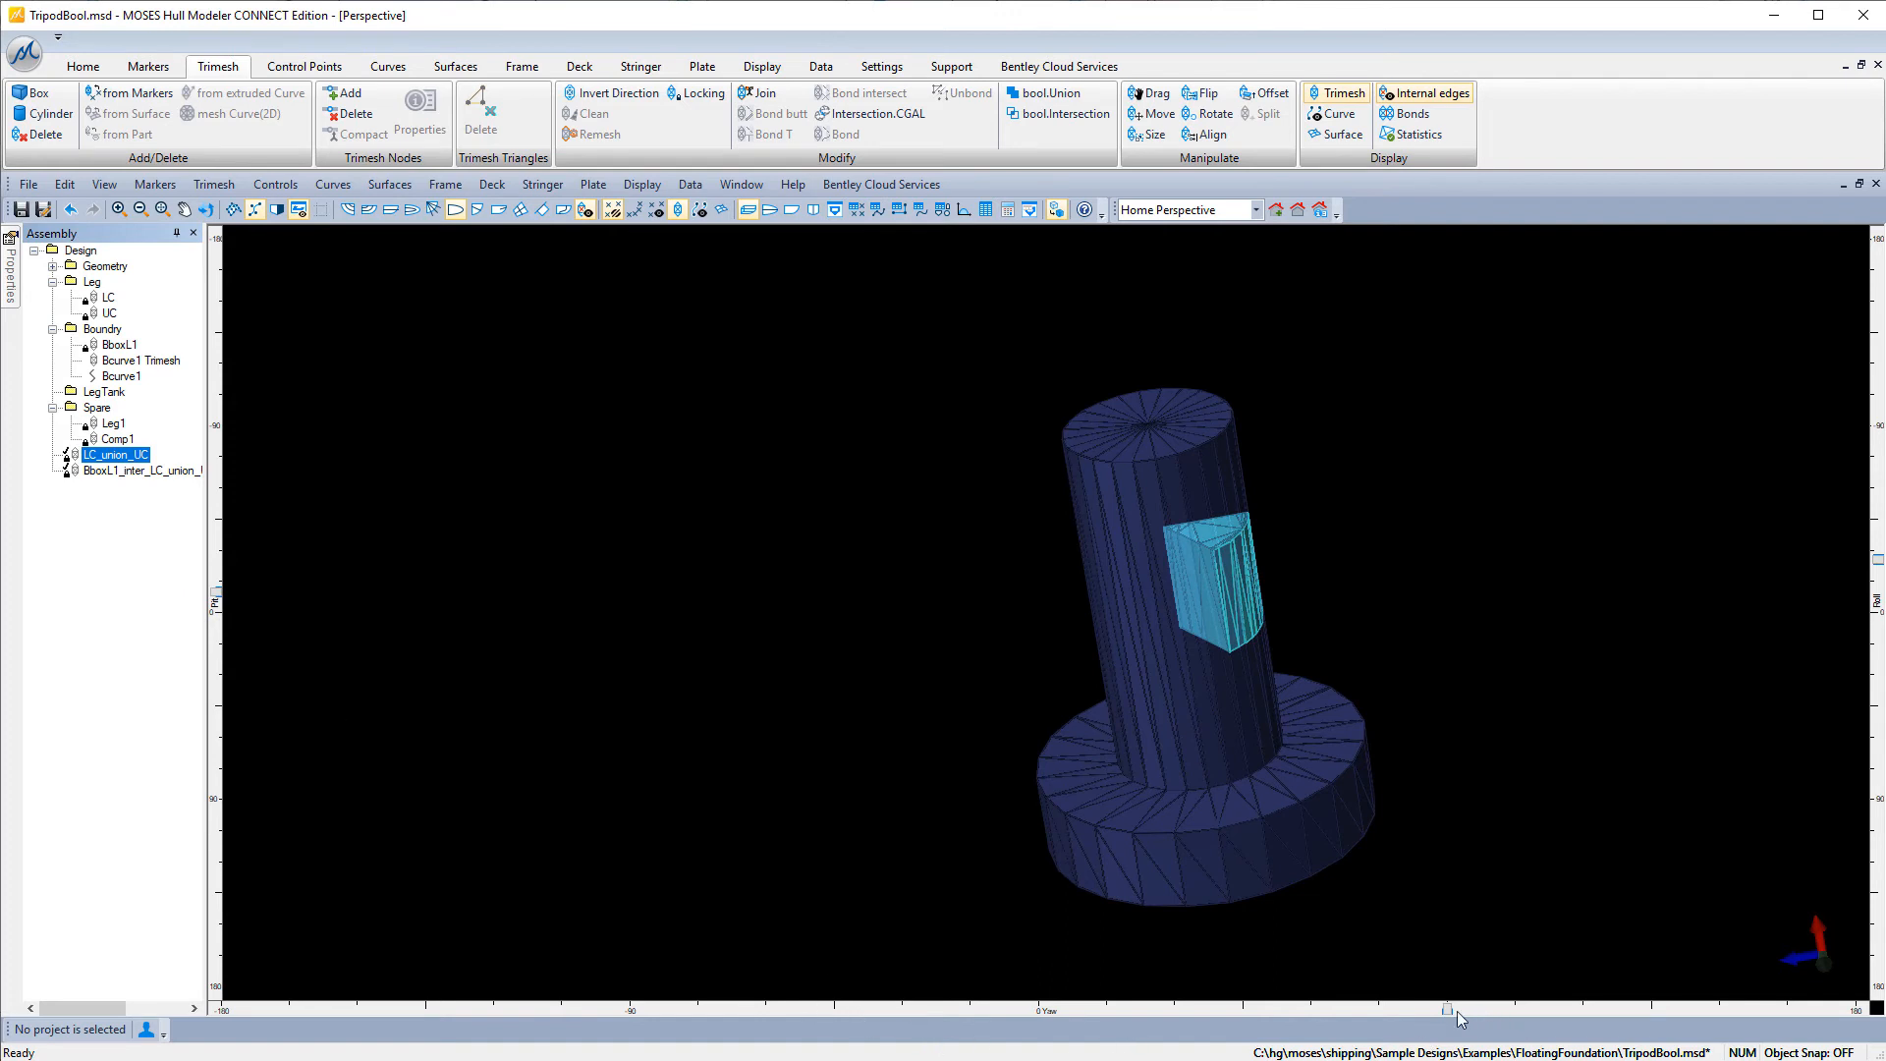